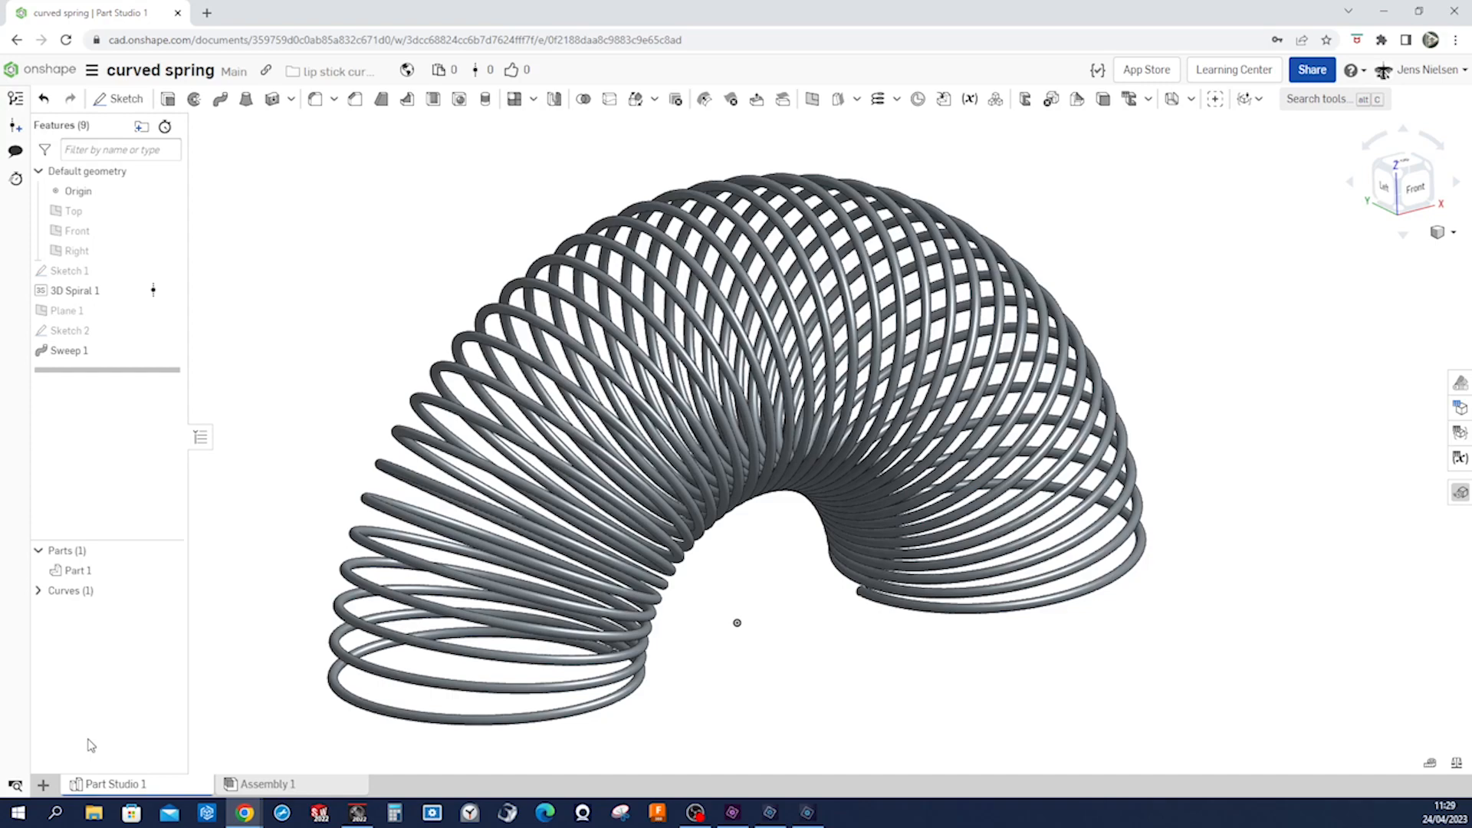
mouse_move(234, 691)
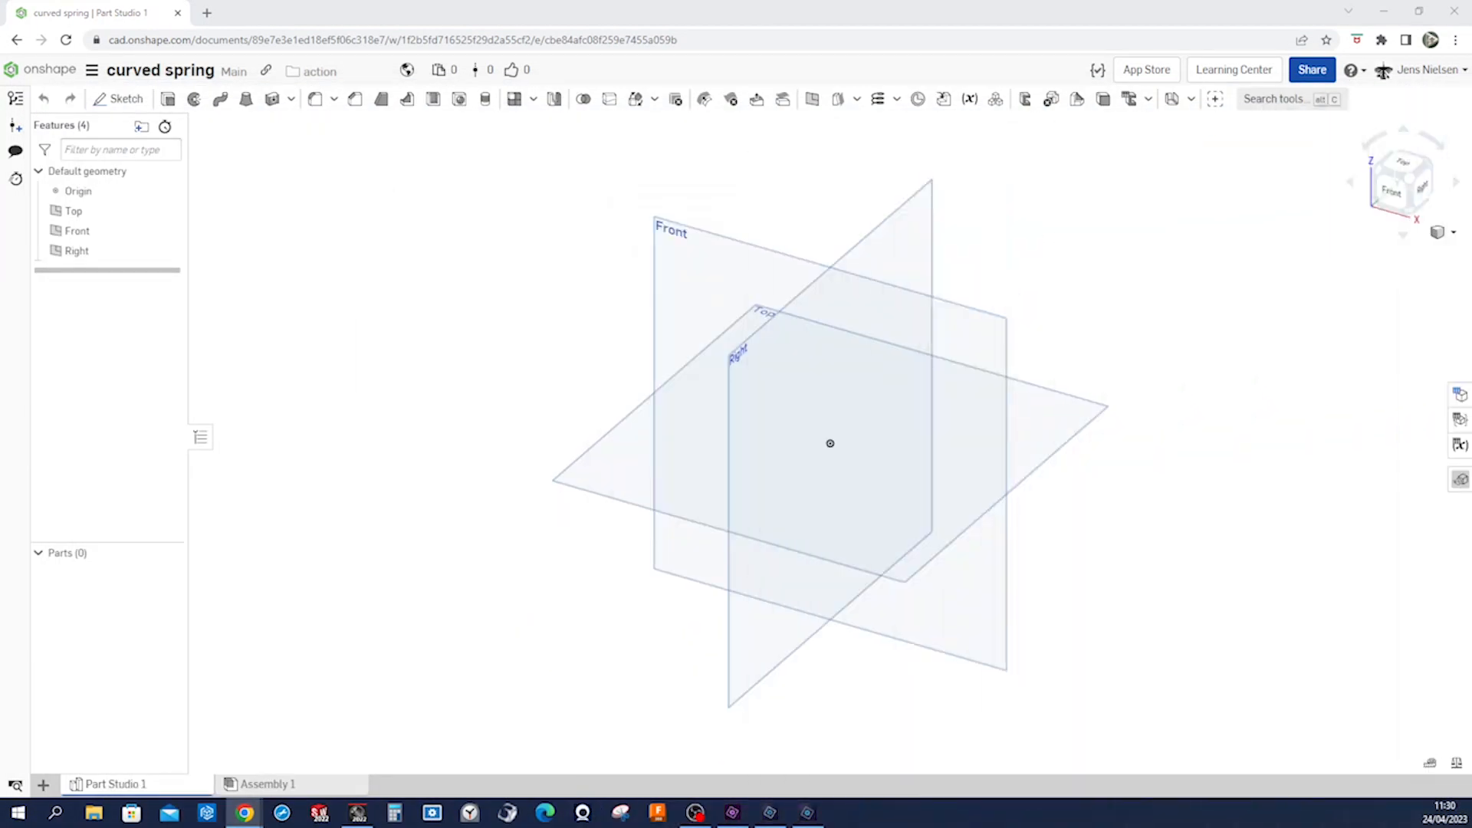
mouse_move(323, 580)
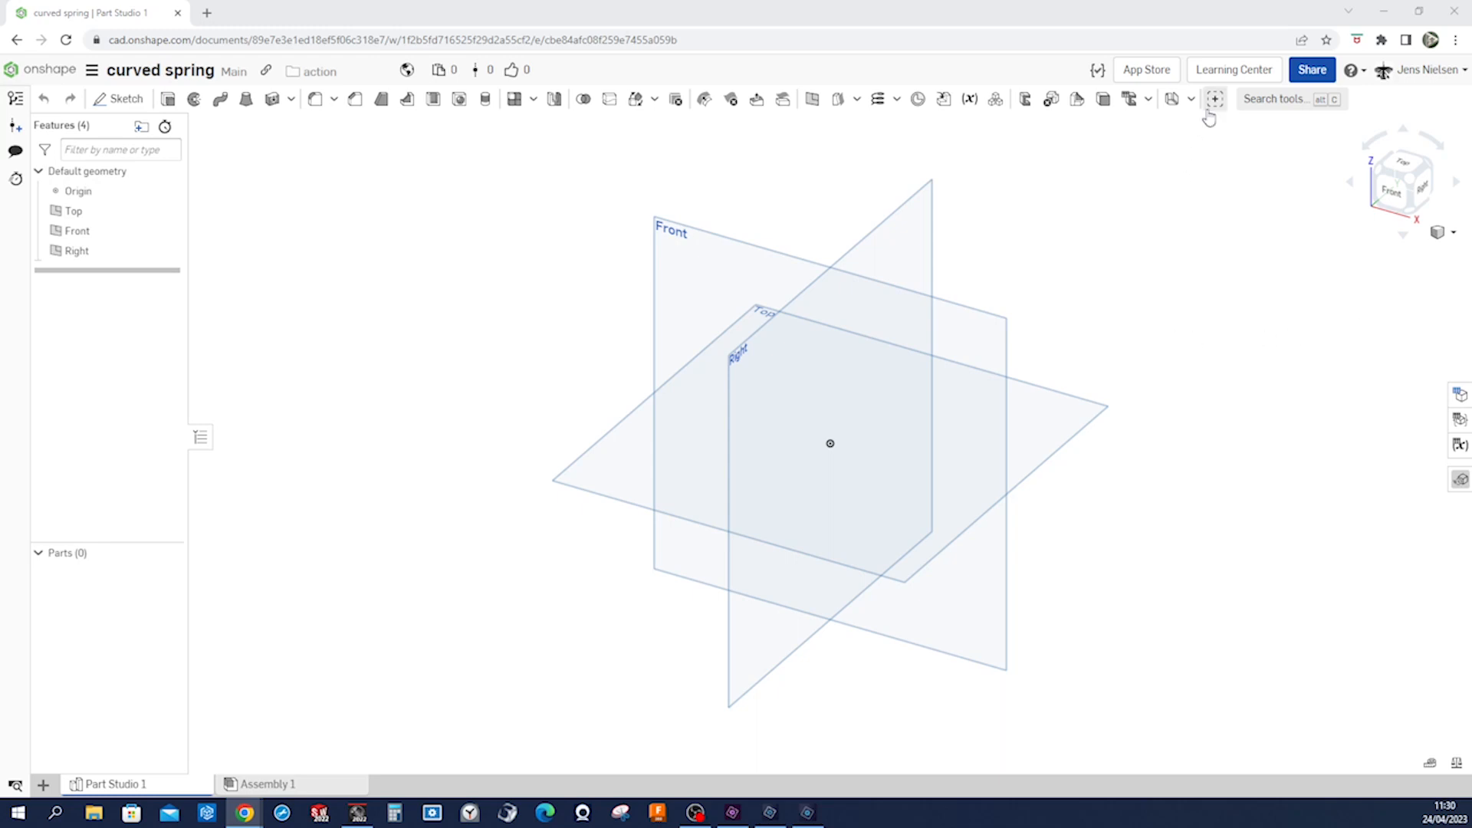
mouse_move(1213, 98)
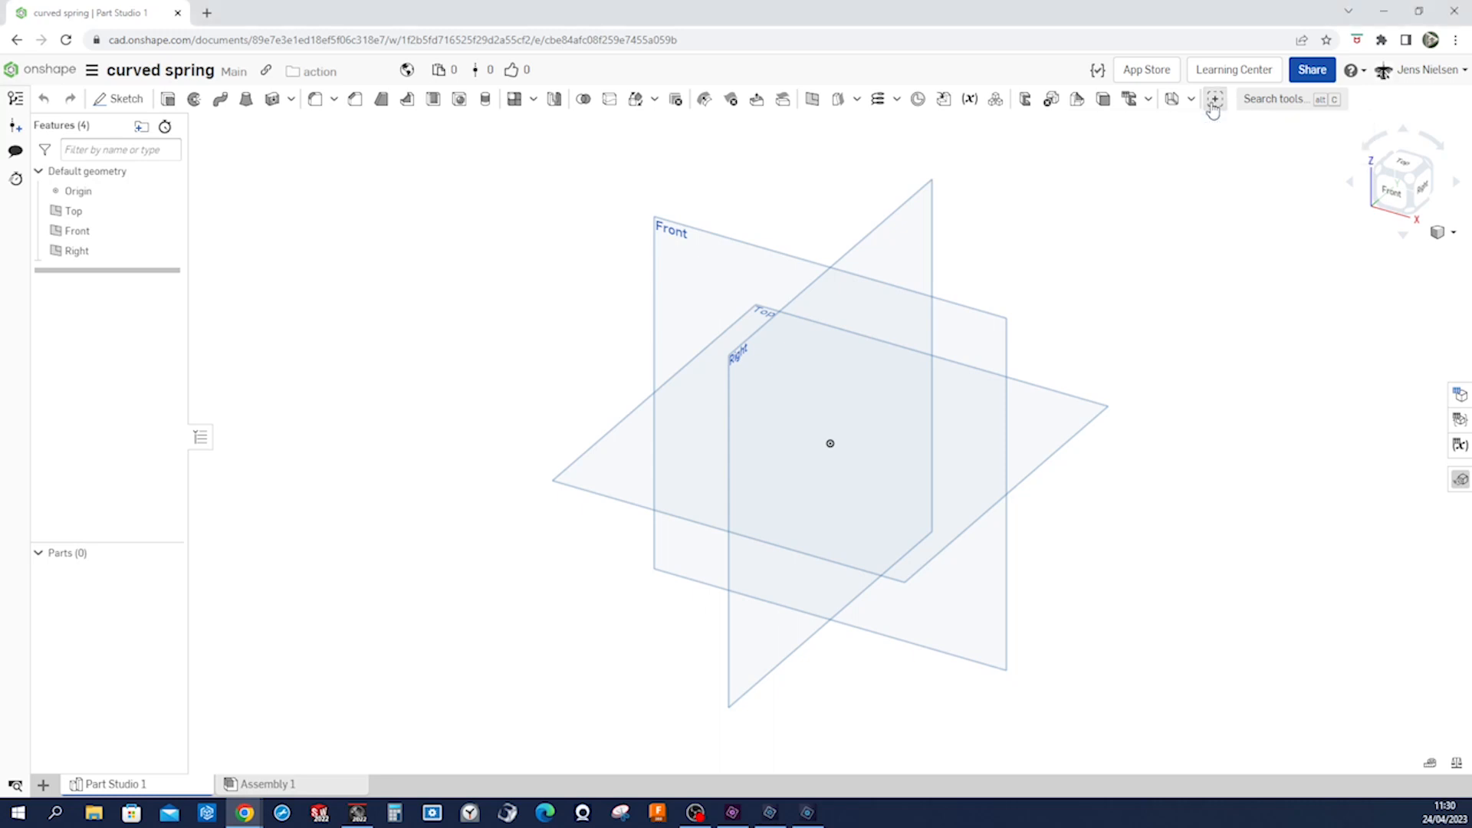
Step: Add the 3D Spiral custom feature from the Spline Expansion document to the toolbar
left_click(1214, 98)
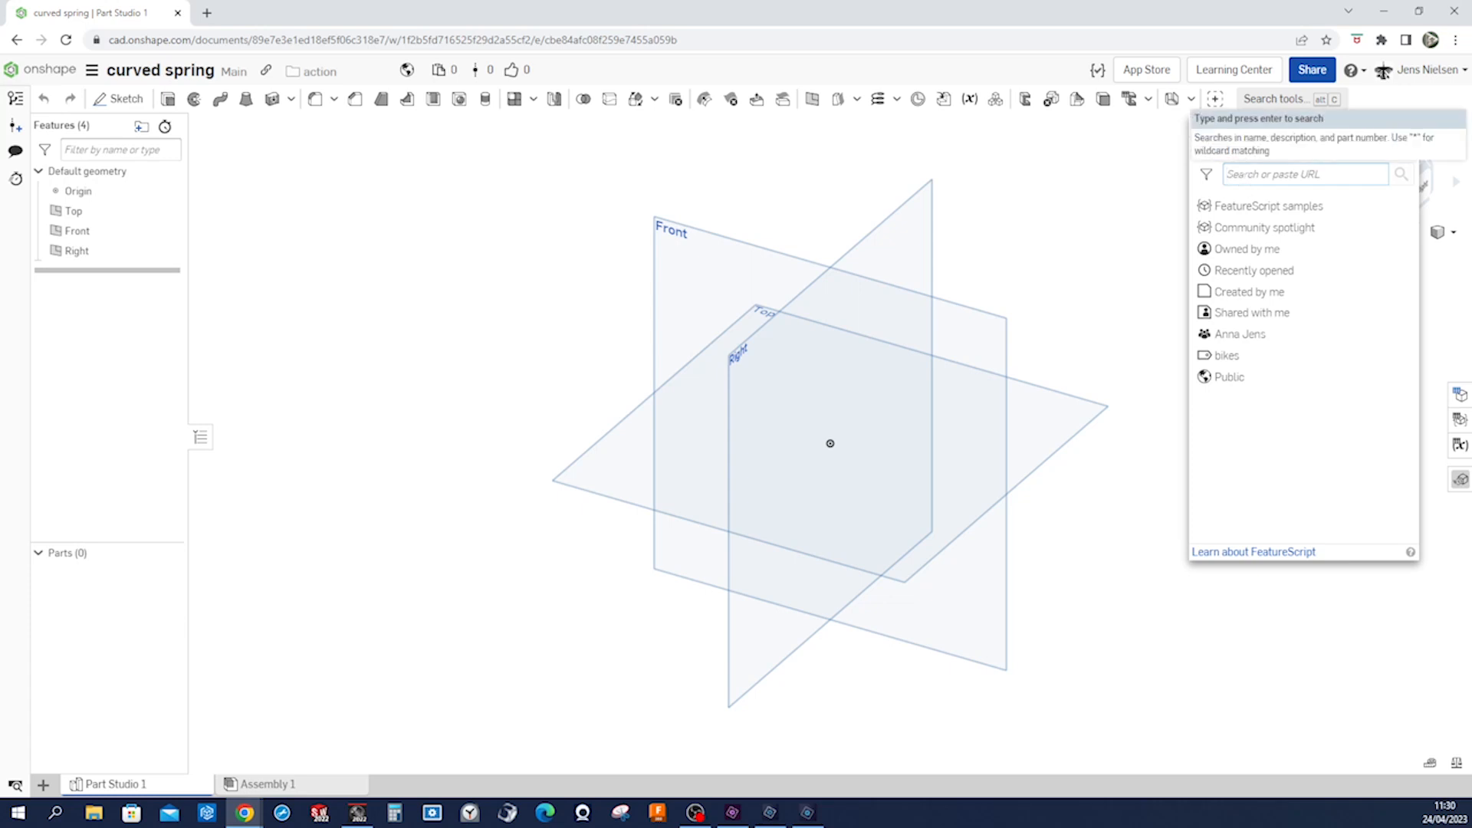
type("spline expansion")
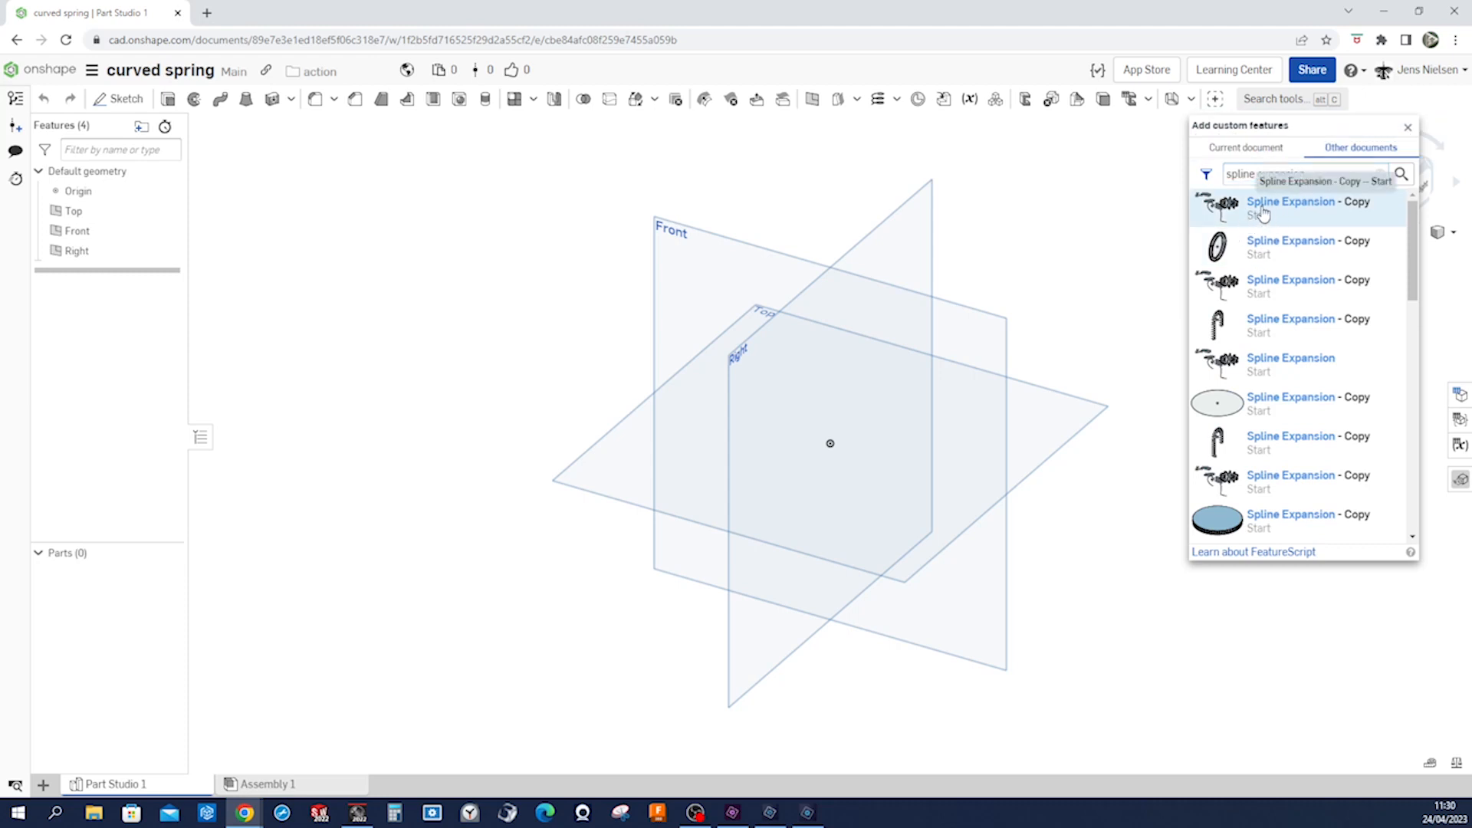
left_click(1308, 207)
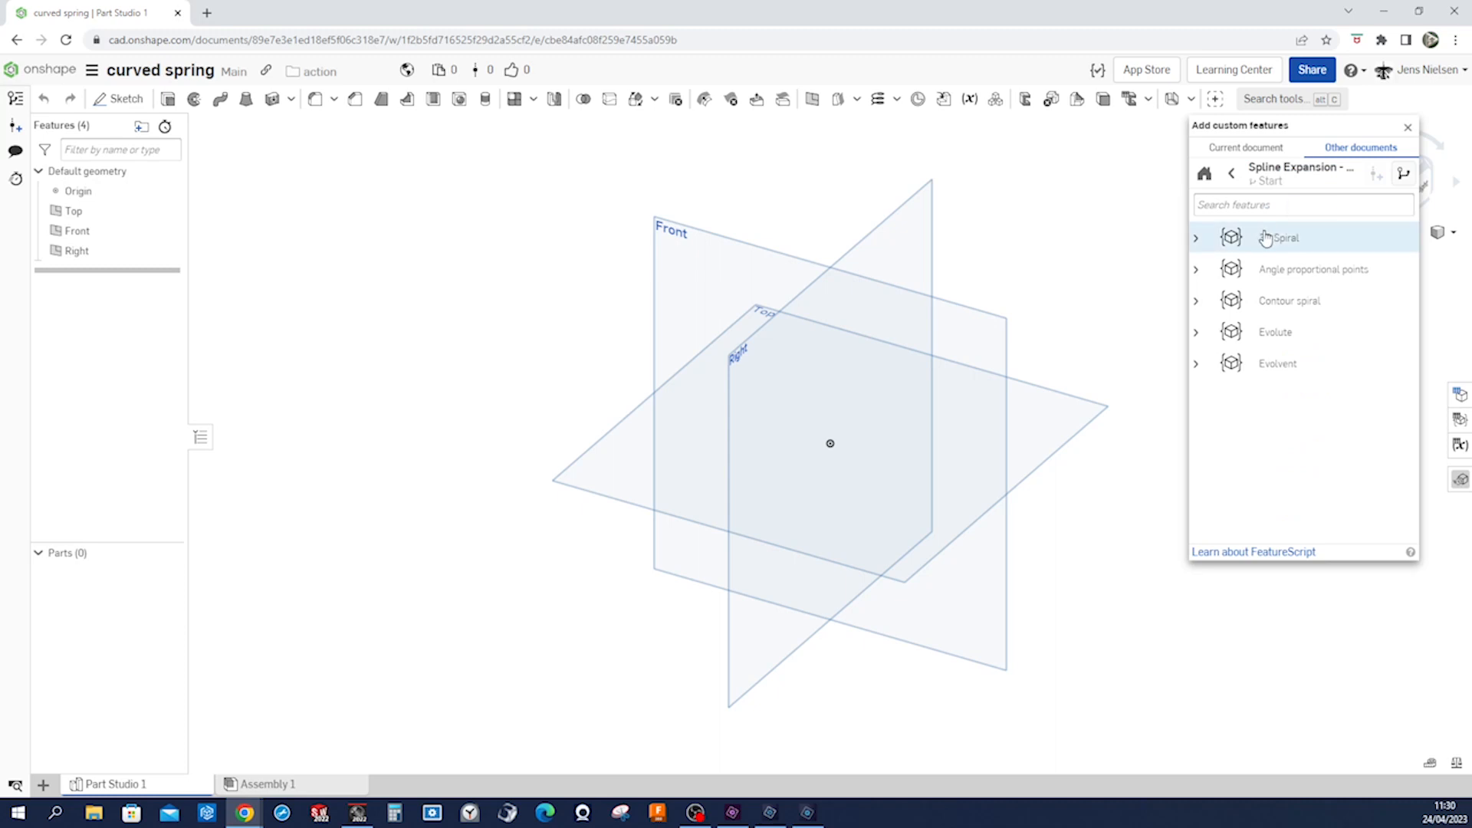
mouse_move(1282, 237)
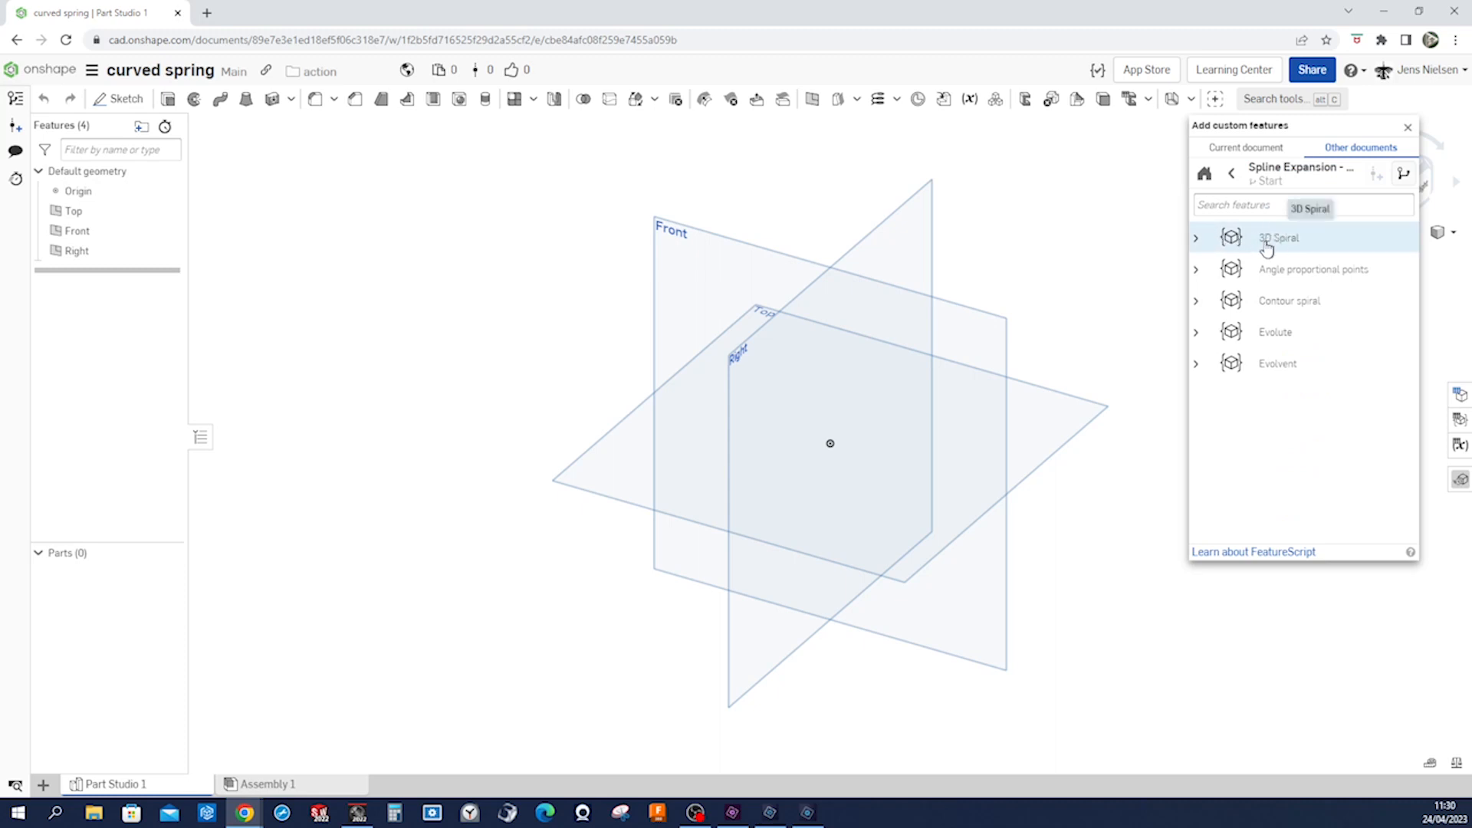
left_click(1196, 238)
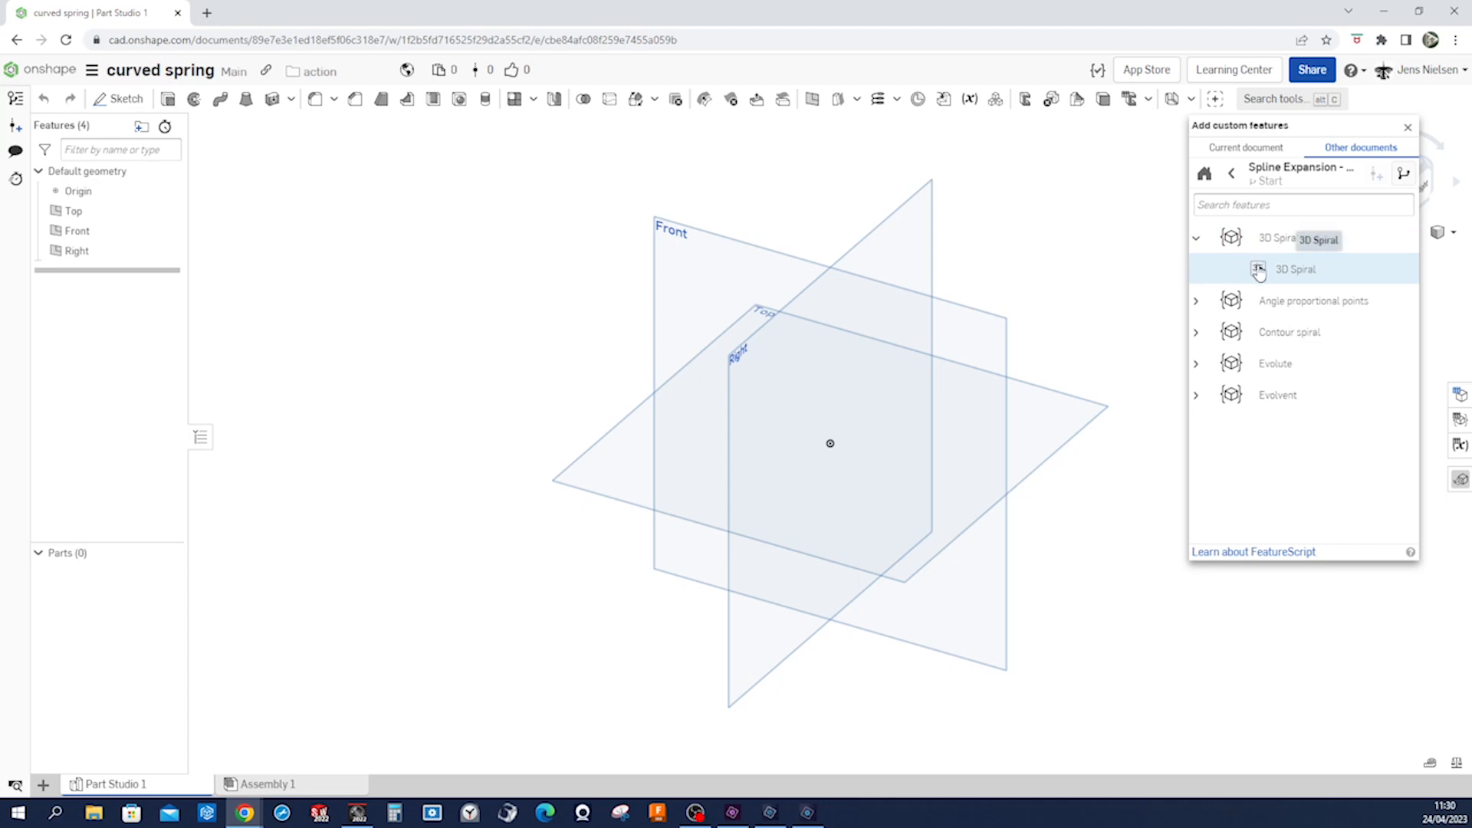
left_click(1296, 270)
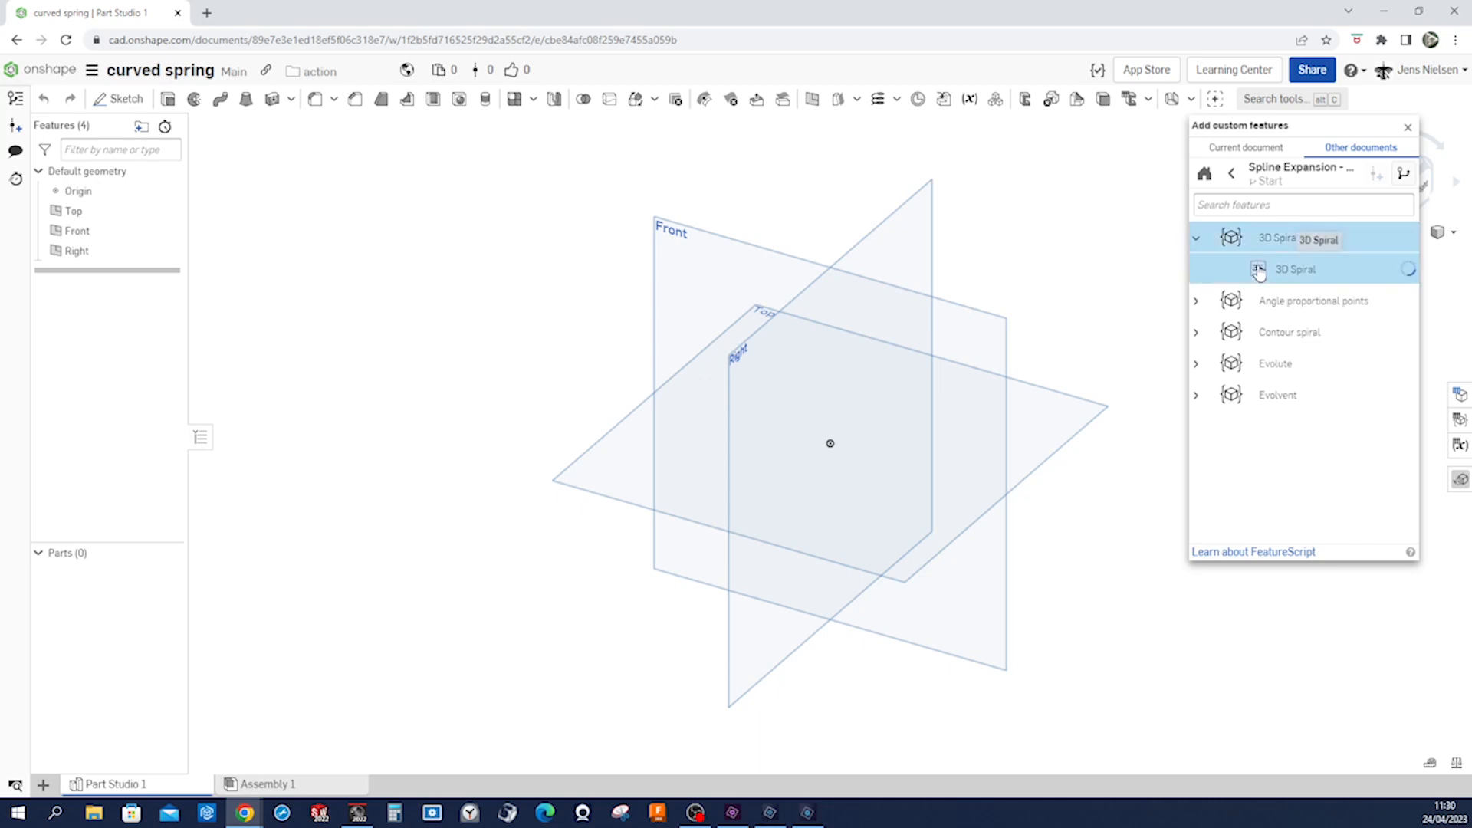
left_click(1296, 270)
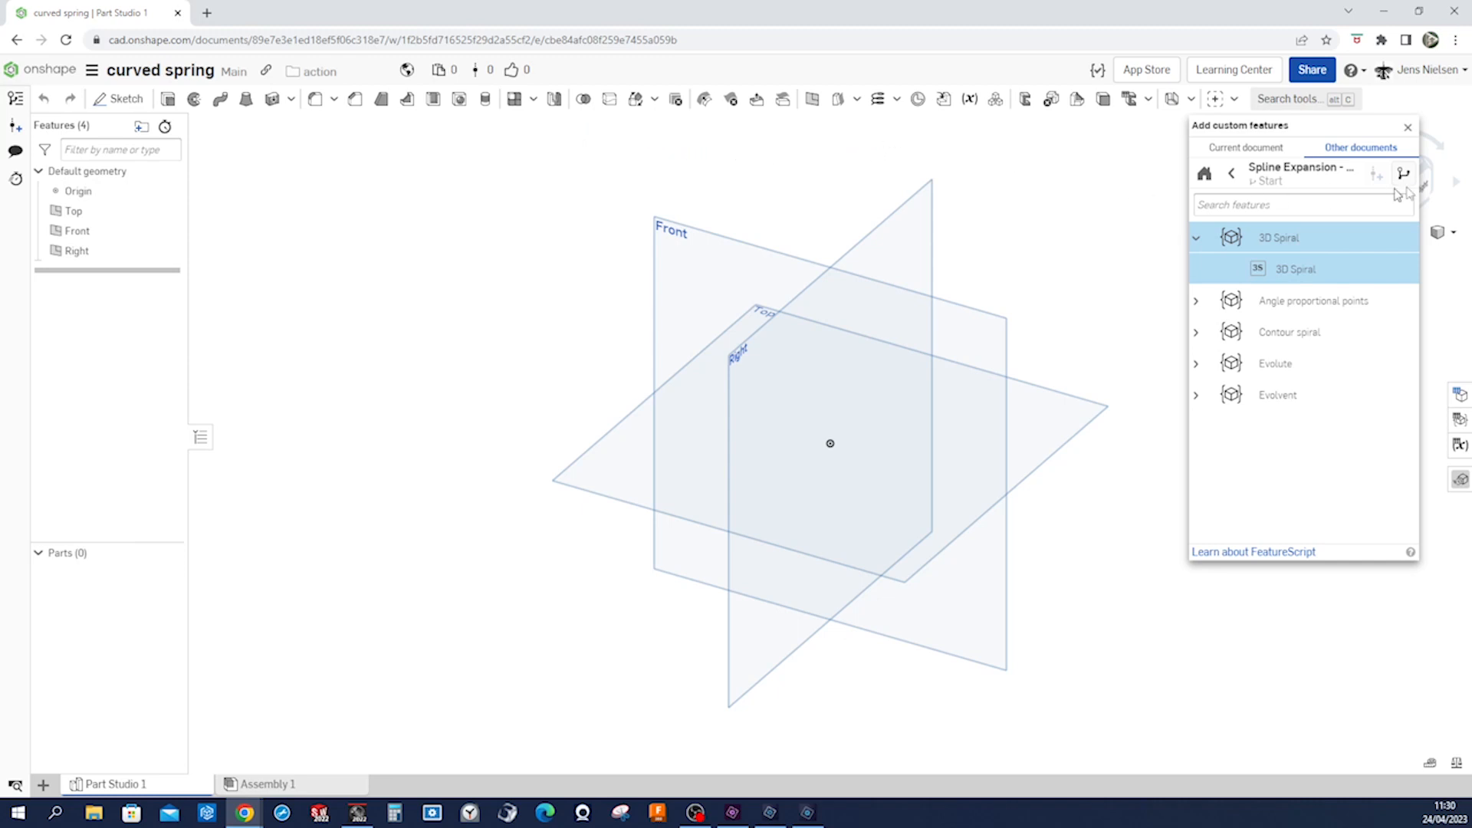
left_click(1408, 127)
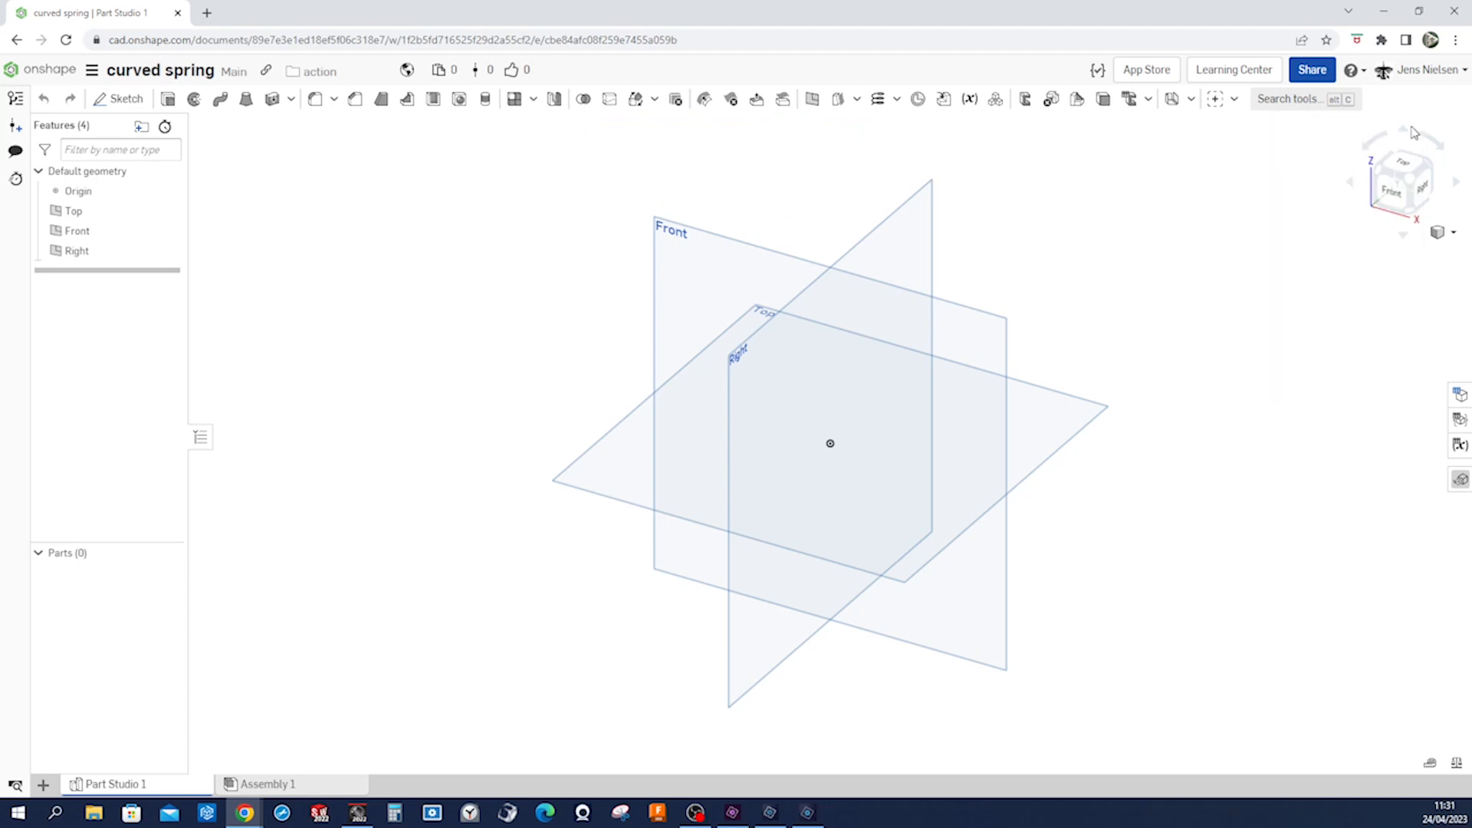
Step: Sketch a radius-122 center-point arc on the Front plane with both ends level with the origin
left_click(1234, 98)
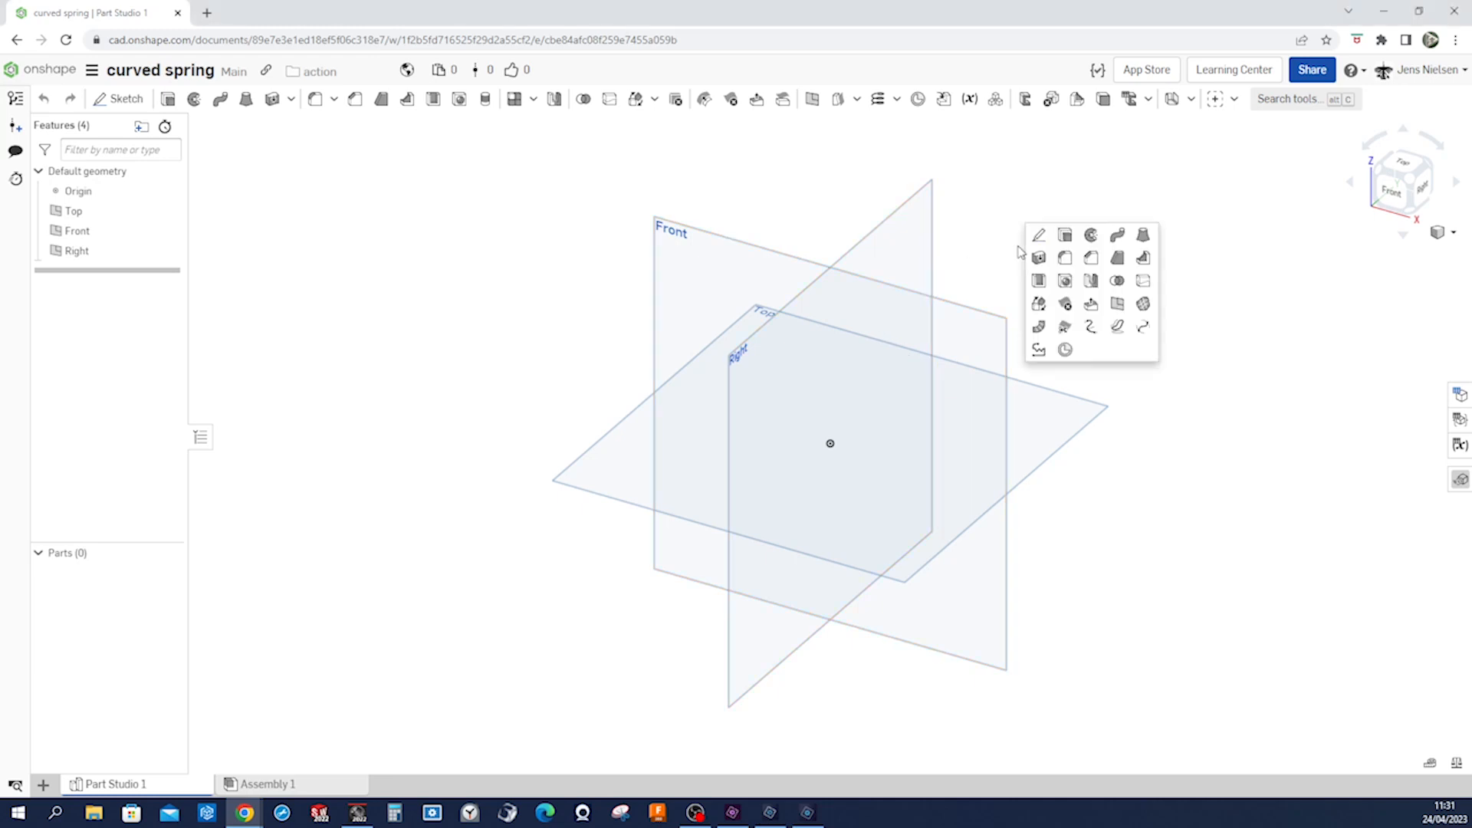
left_click(1038, 235)
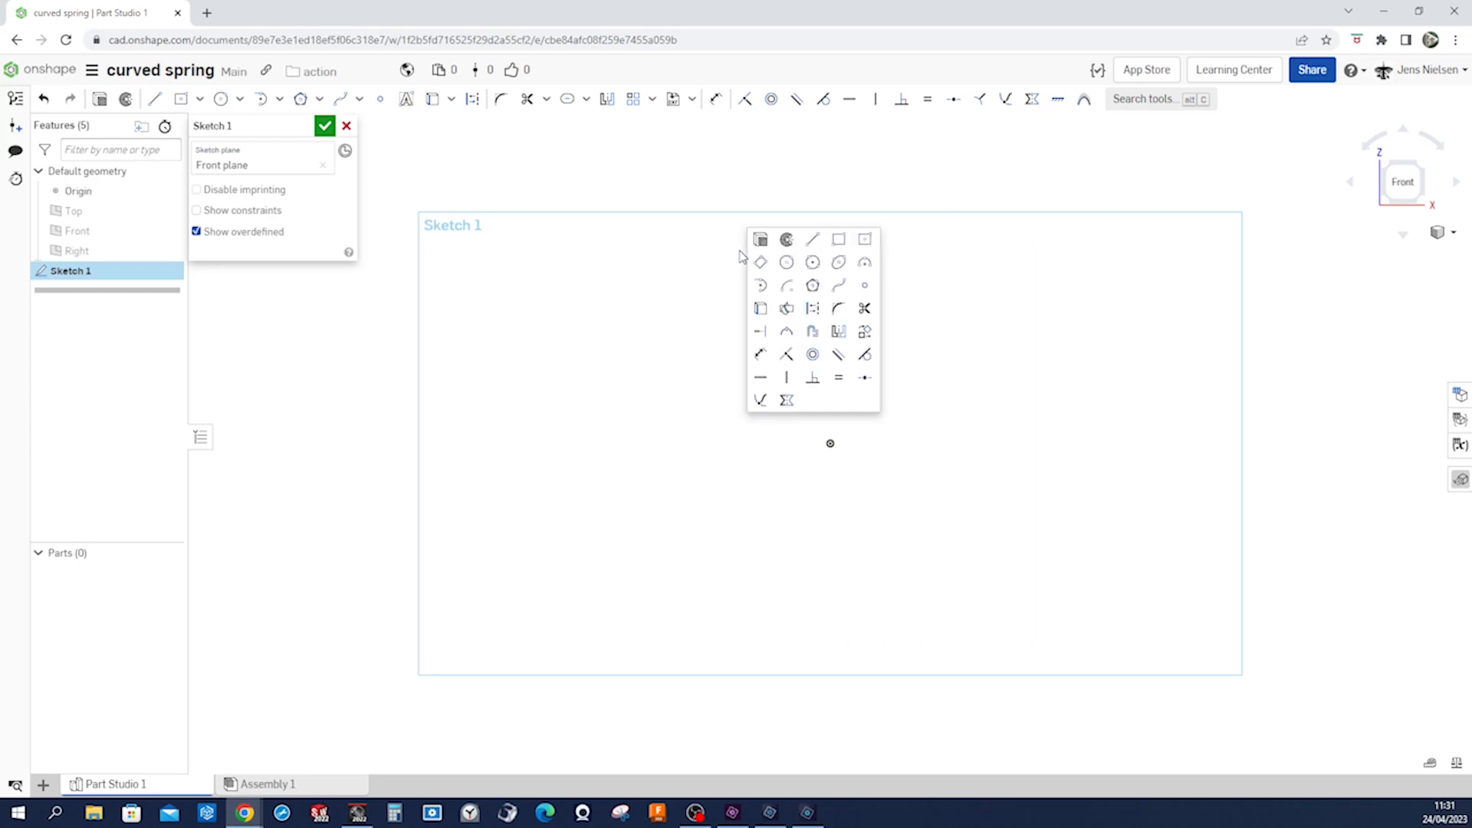
mouse_move(786, 287)
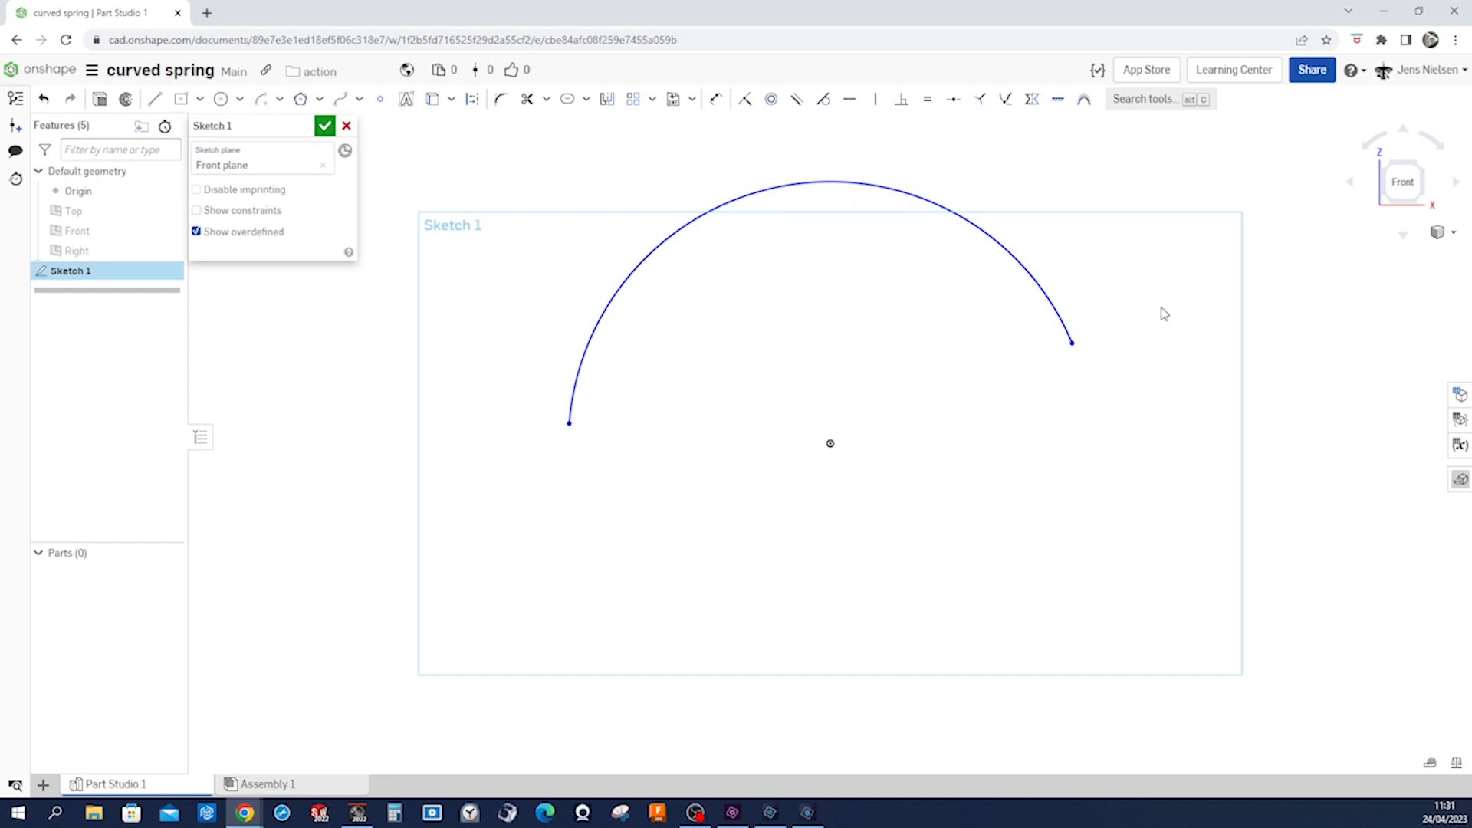
left_click(716, 98)
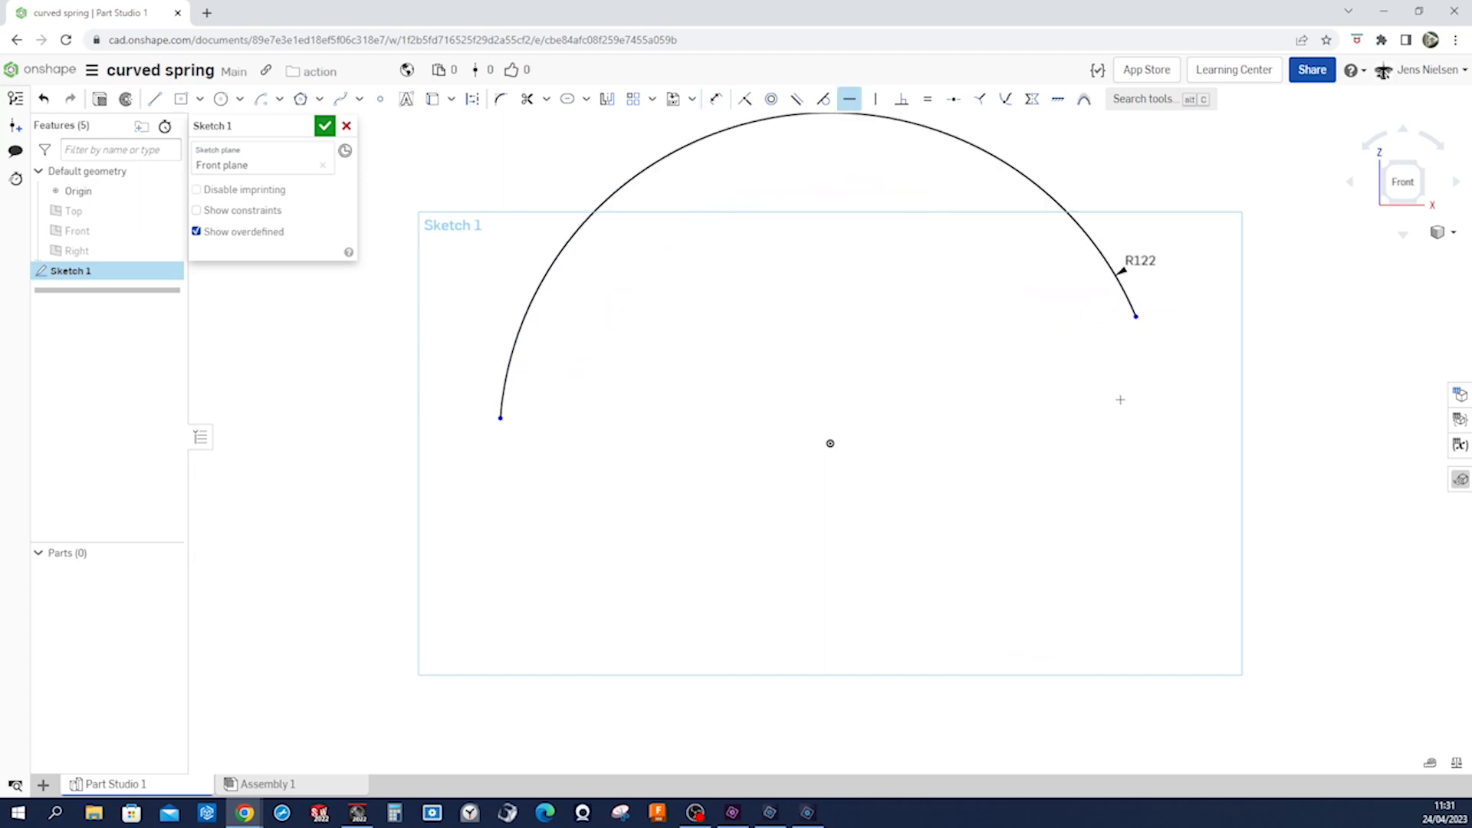
mouse_move(1135, 316)
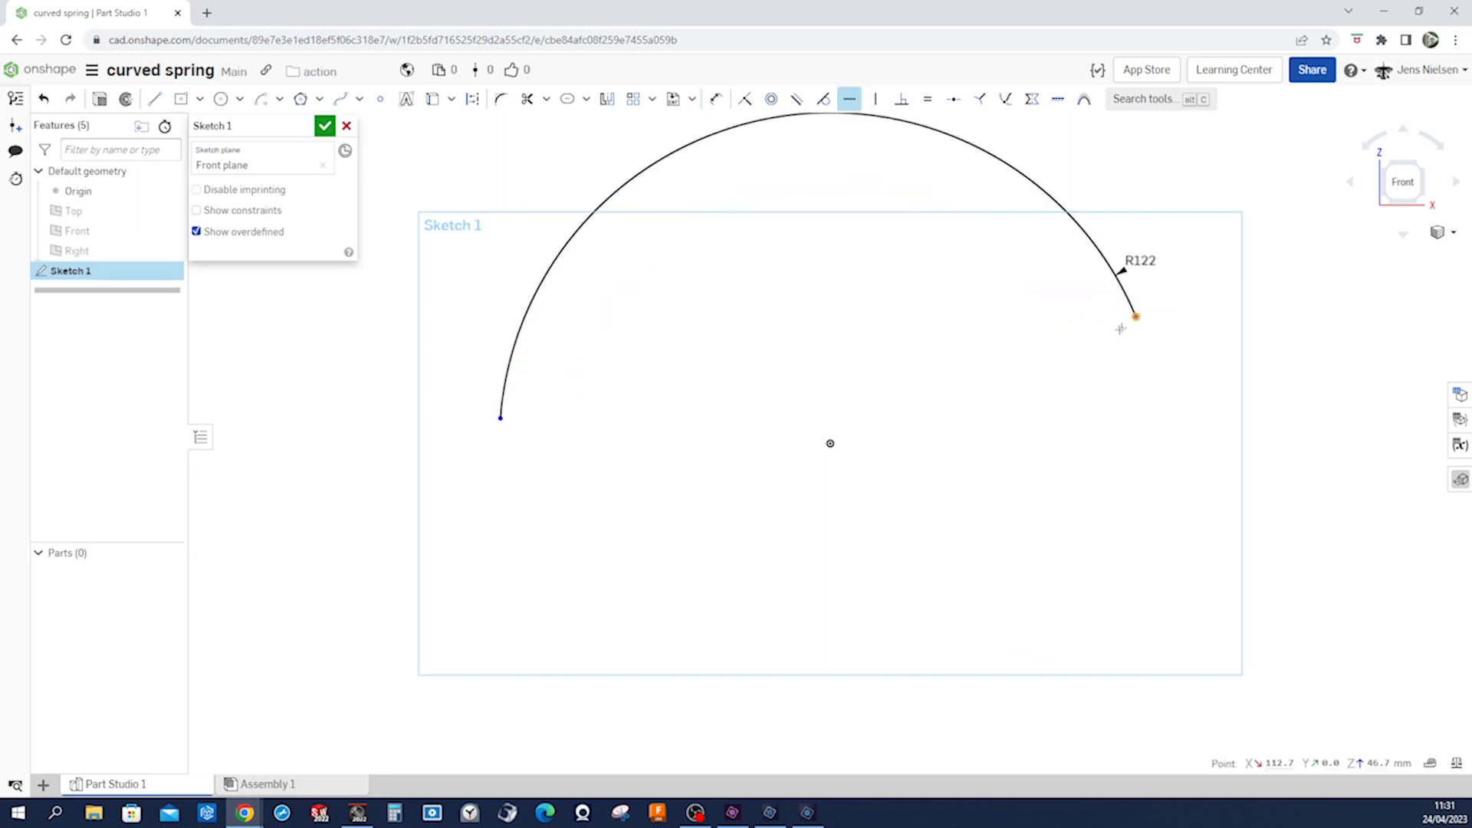
left_click_drag(1134, 316, 1160, 441)
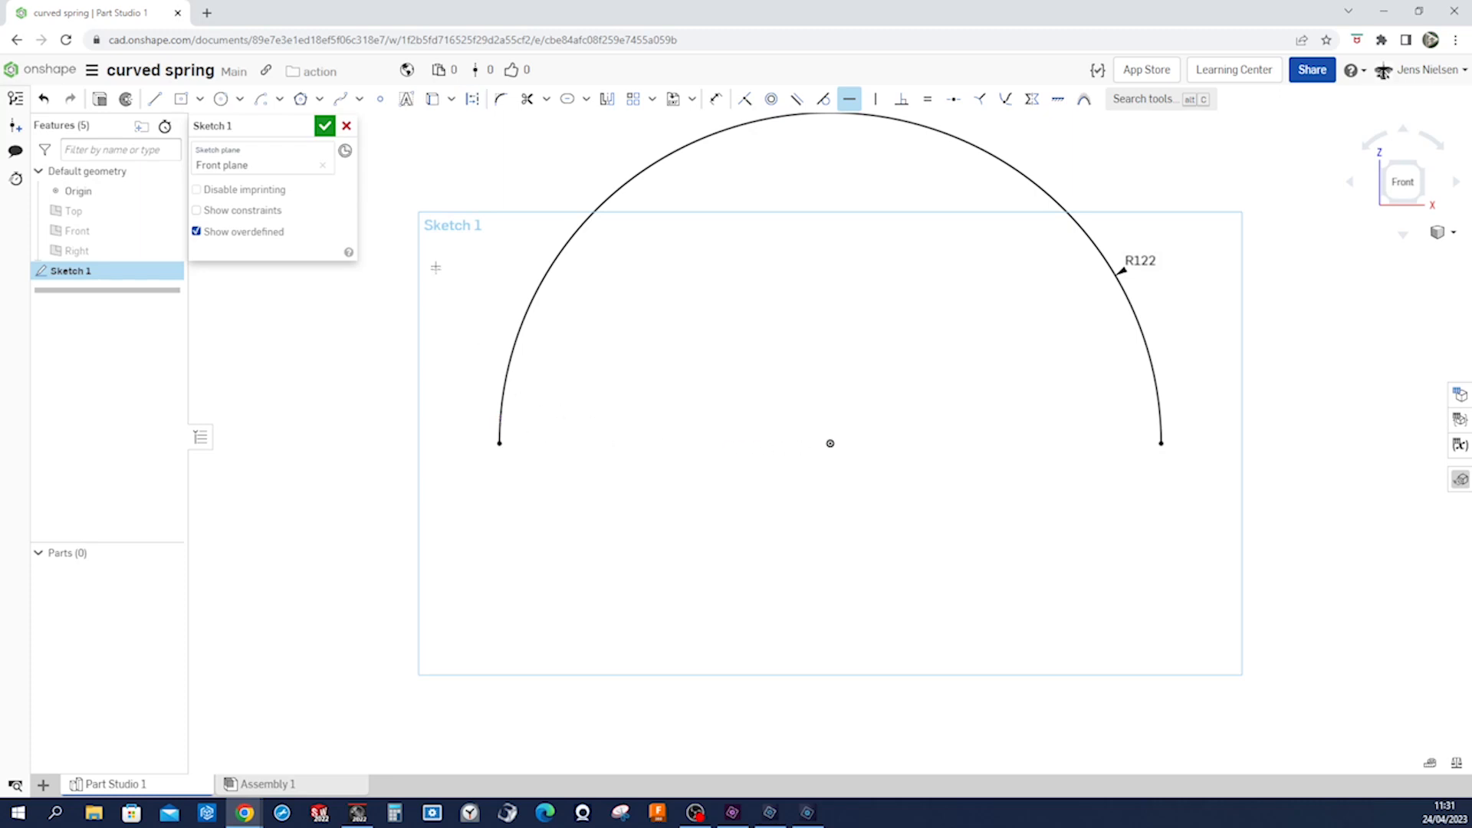
left_click(325, 124)
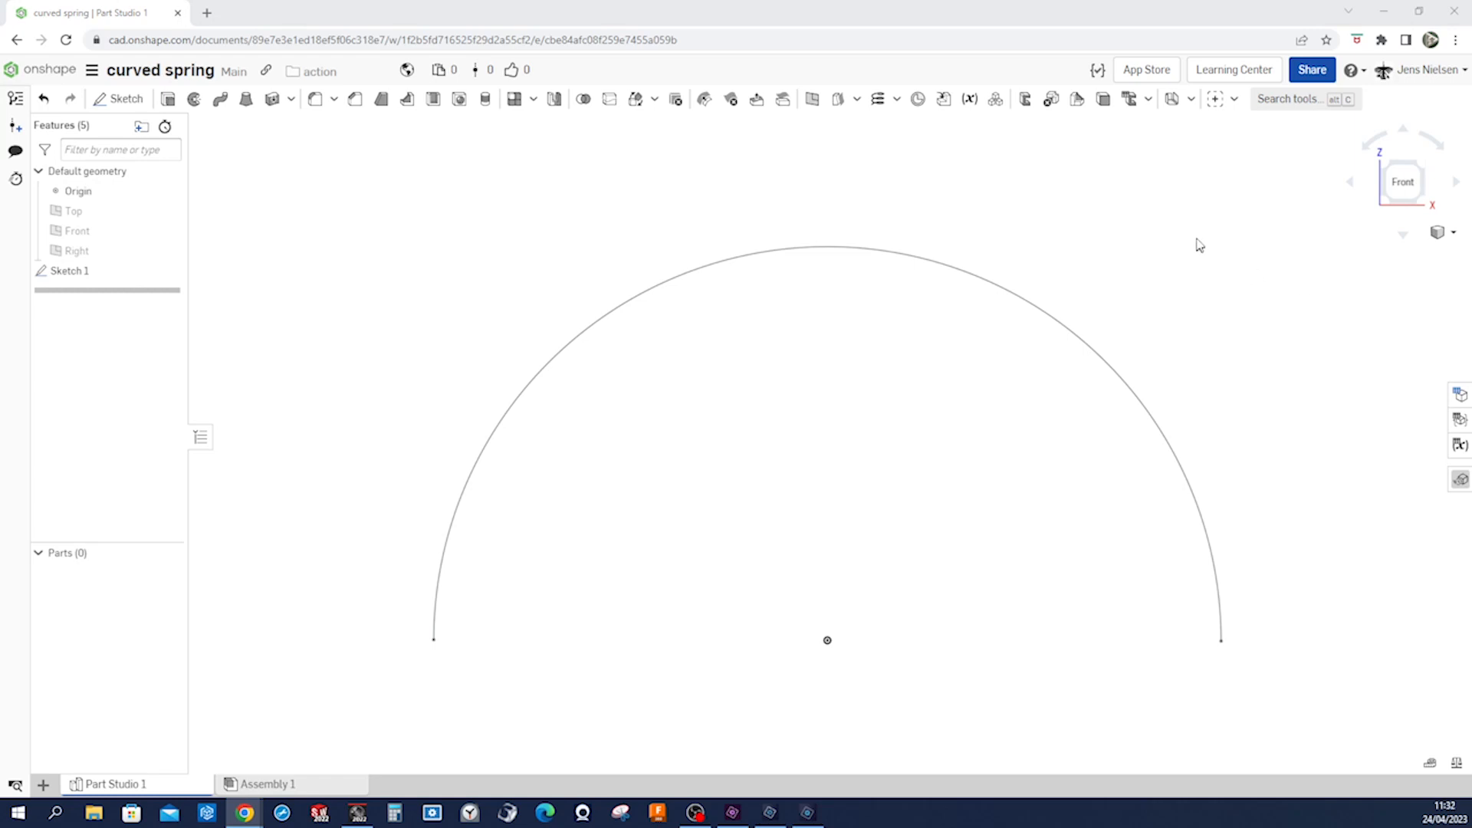
Step: Wind a 3D Spiral of radius 62 mm and 36 revolutions along the semicircular arc
left_click(1234, 98)
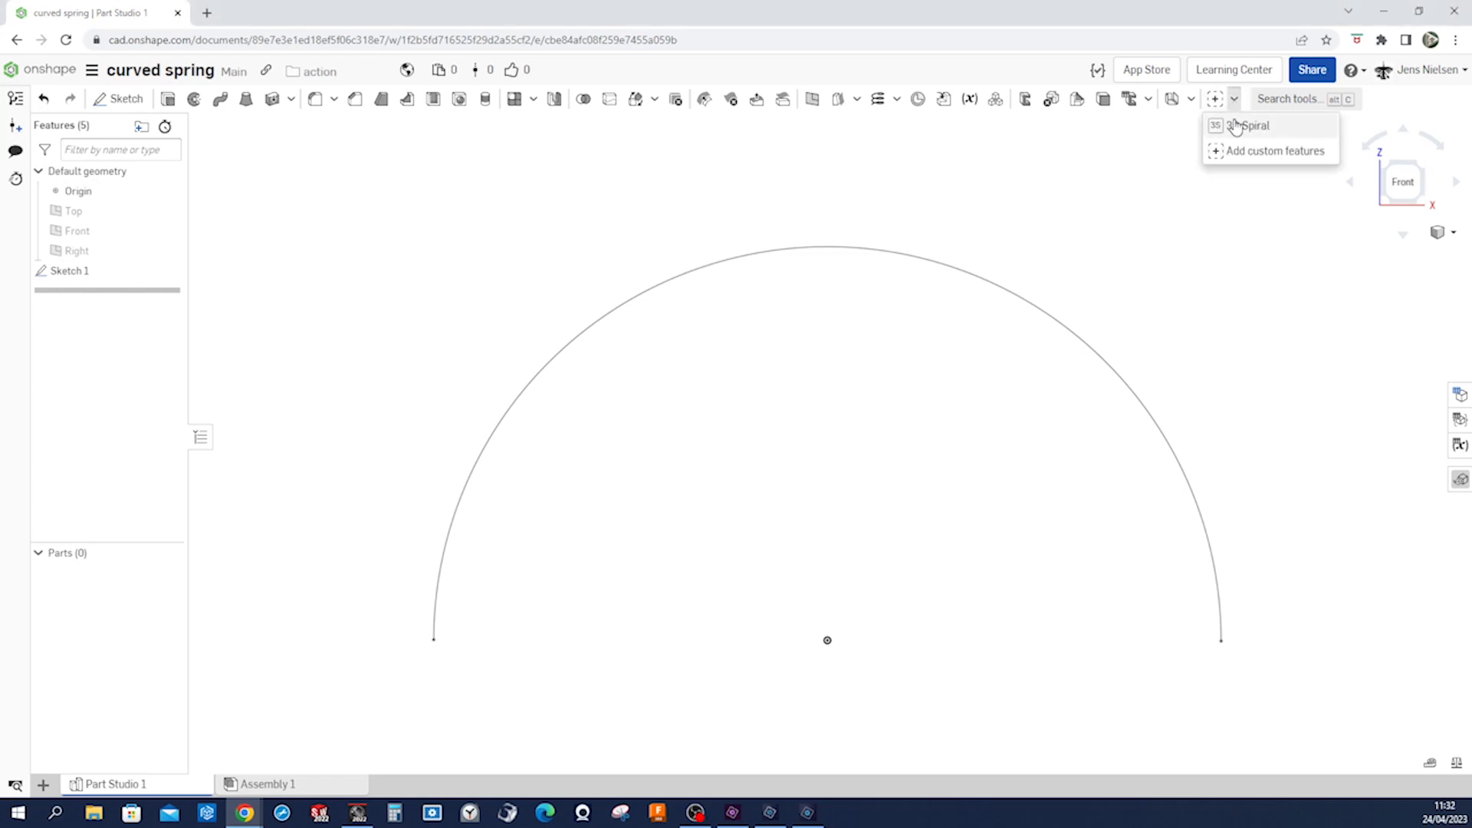
mouse_move(1248, 124)
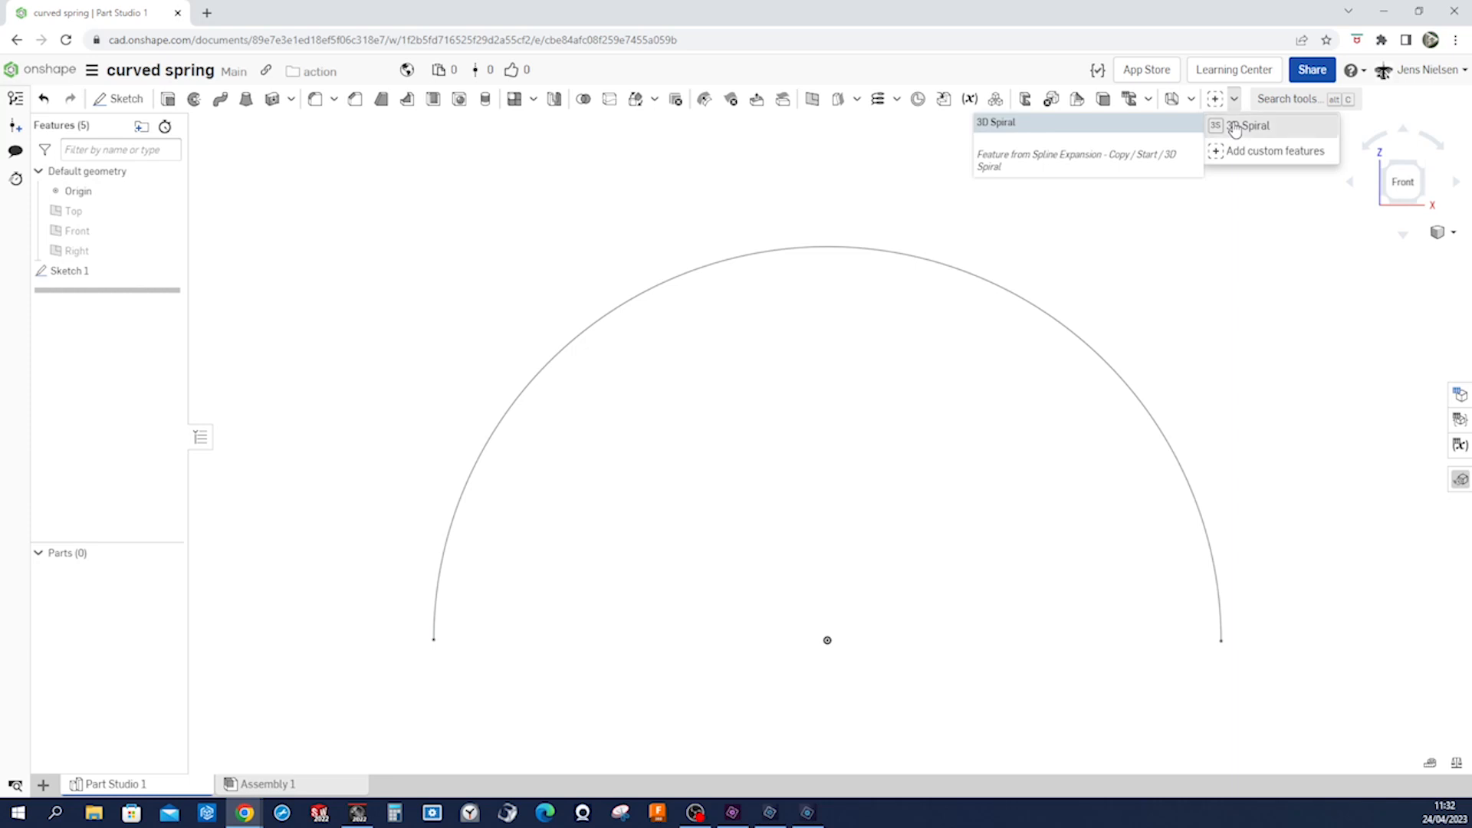
left_click(1248, 124)
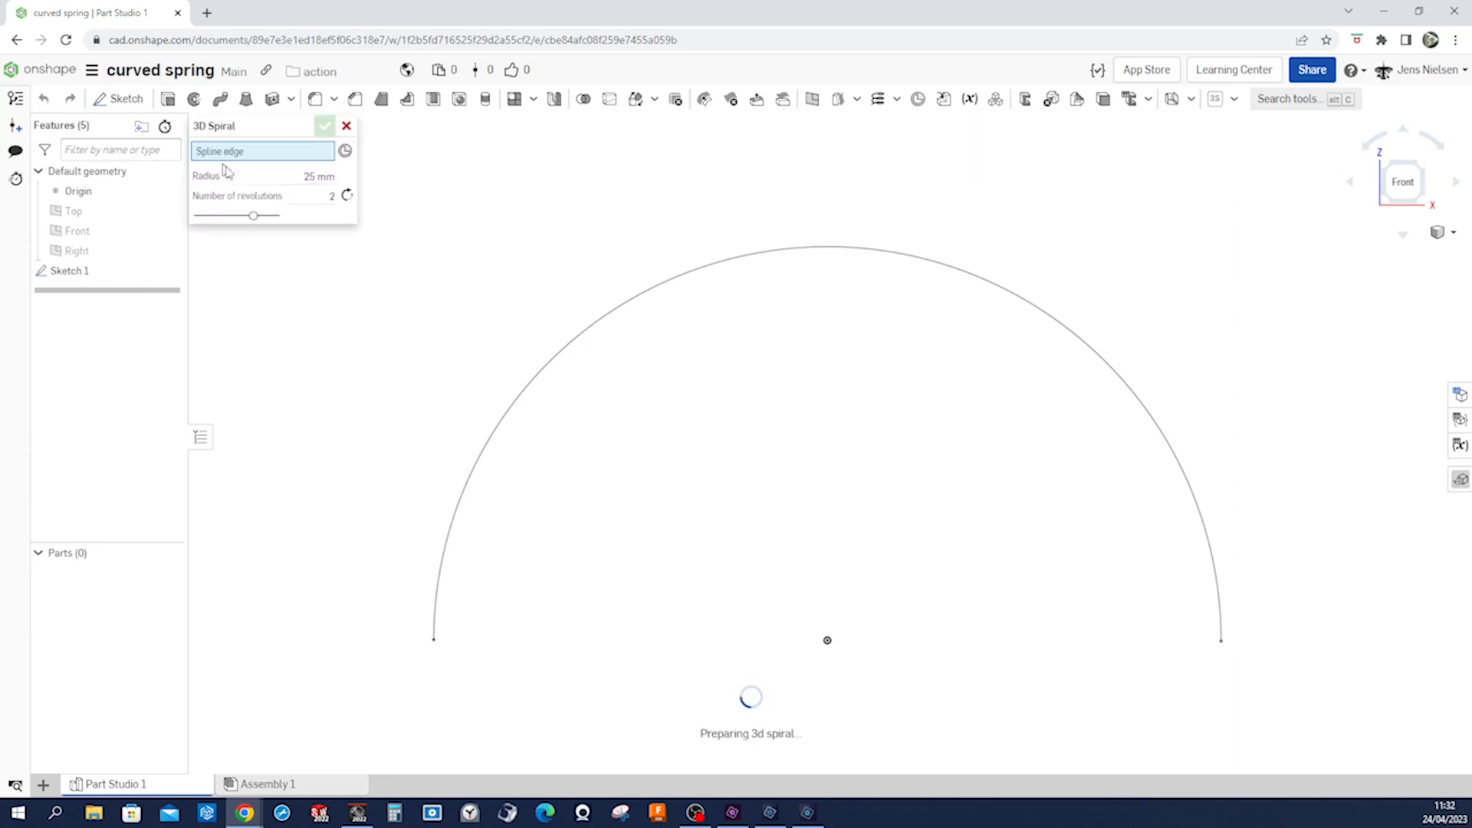
left_click(474, 466)
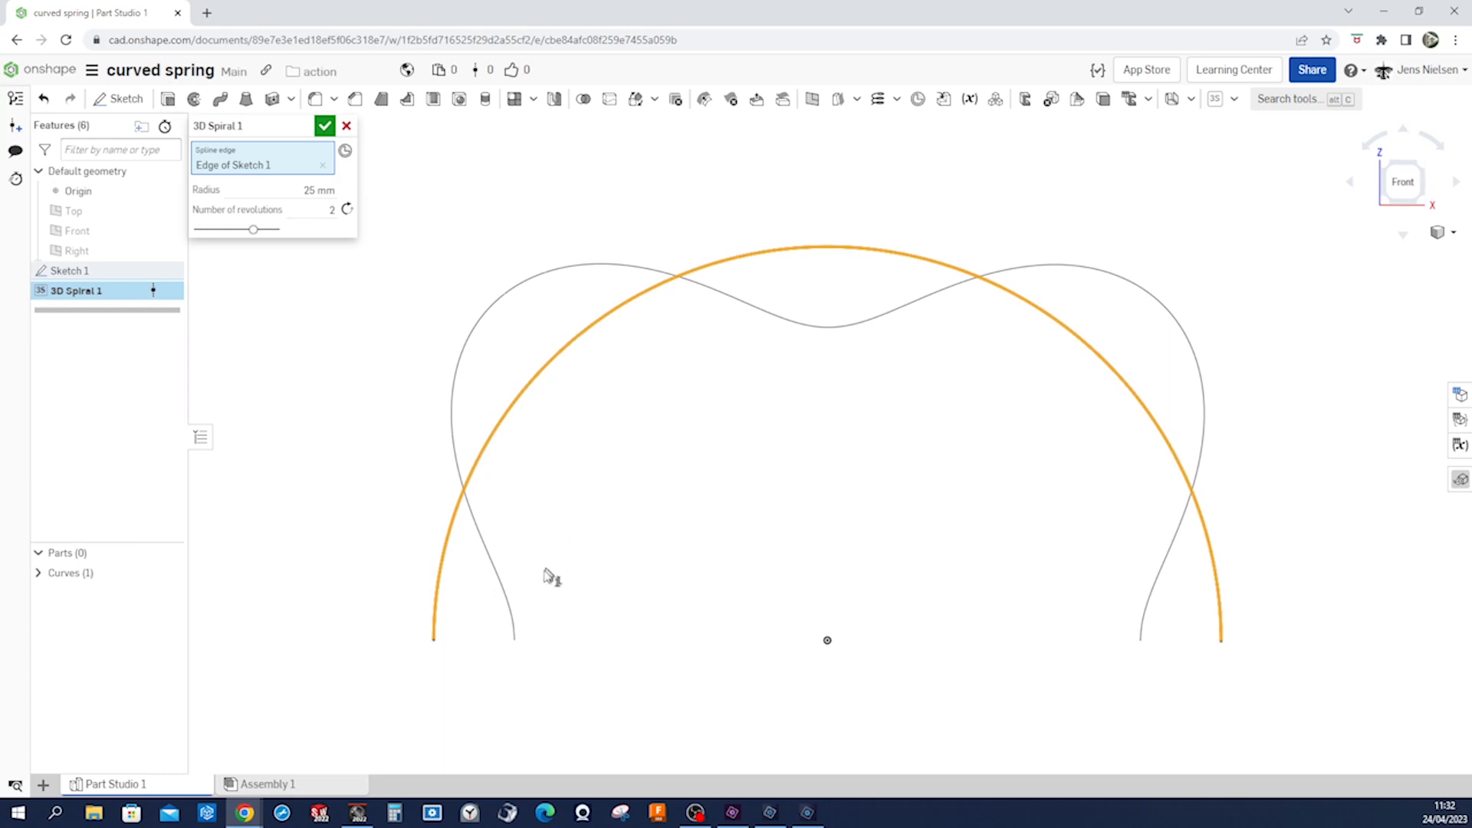
mouse_move(535, 348)
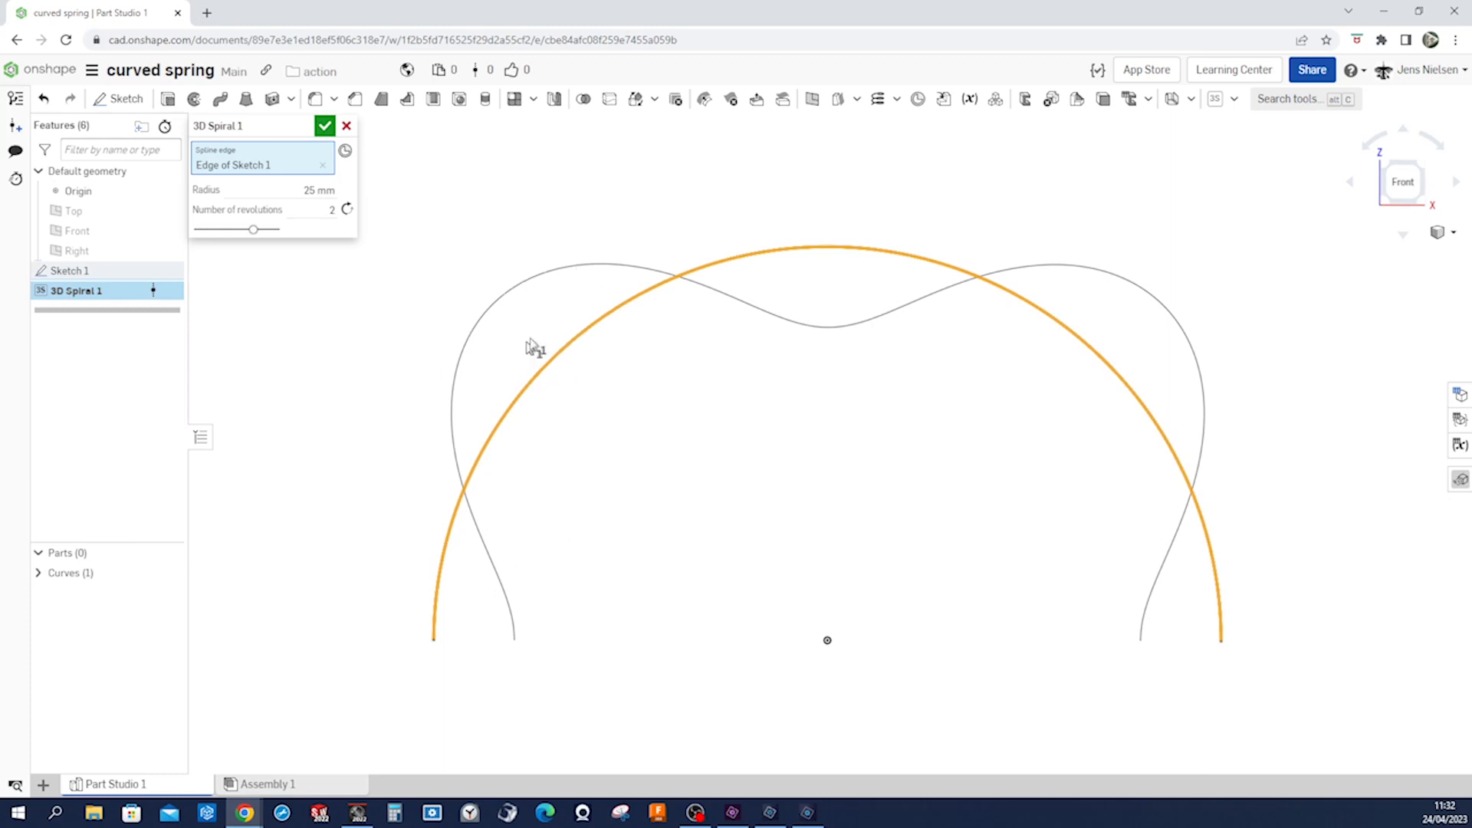
mouse_move(880, 339)
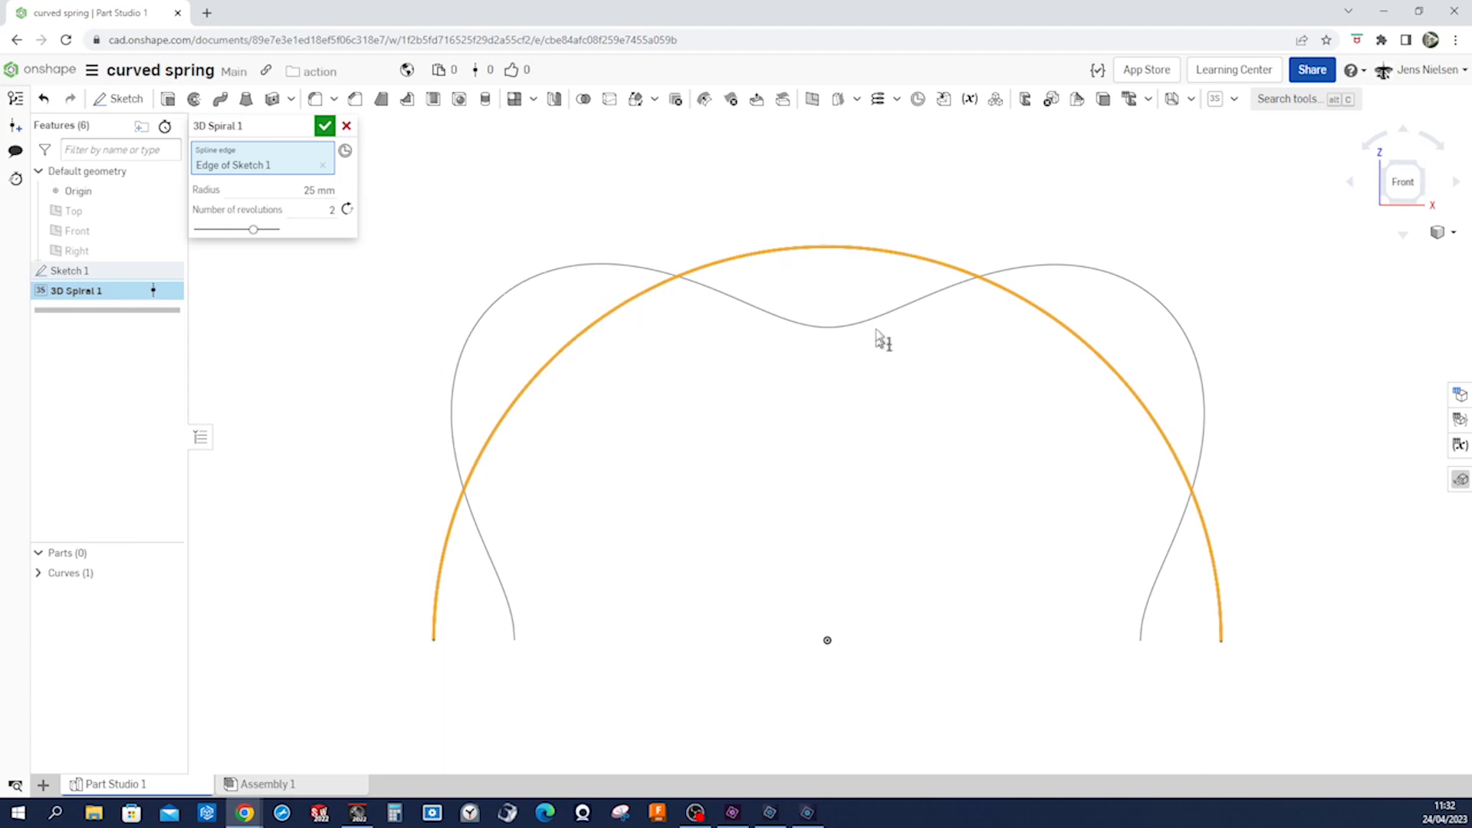
mouse_move(1240, 477)
type("30")
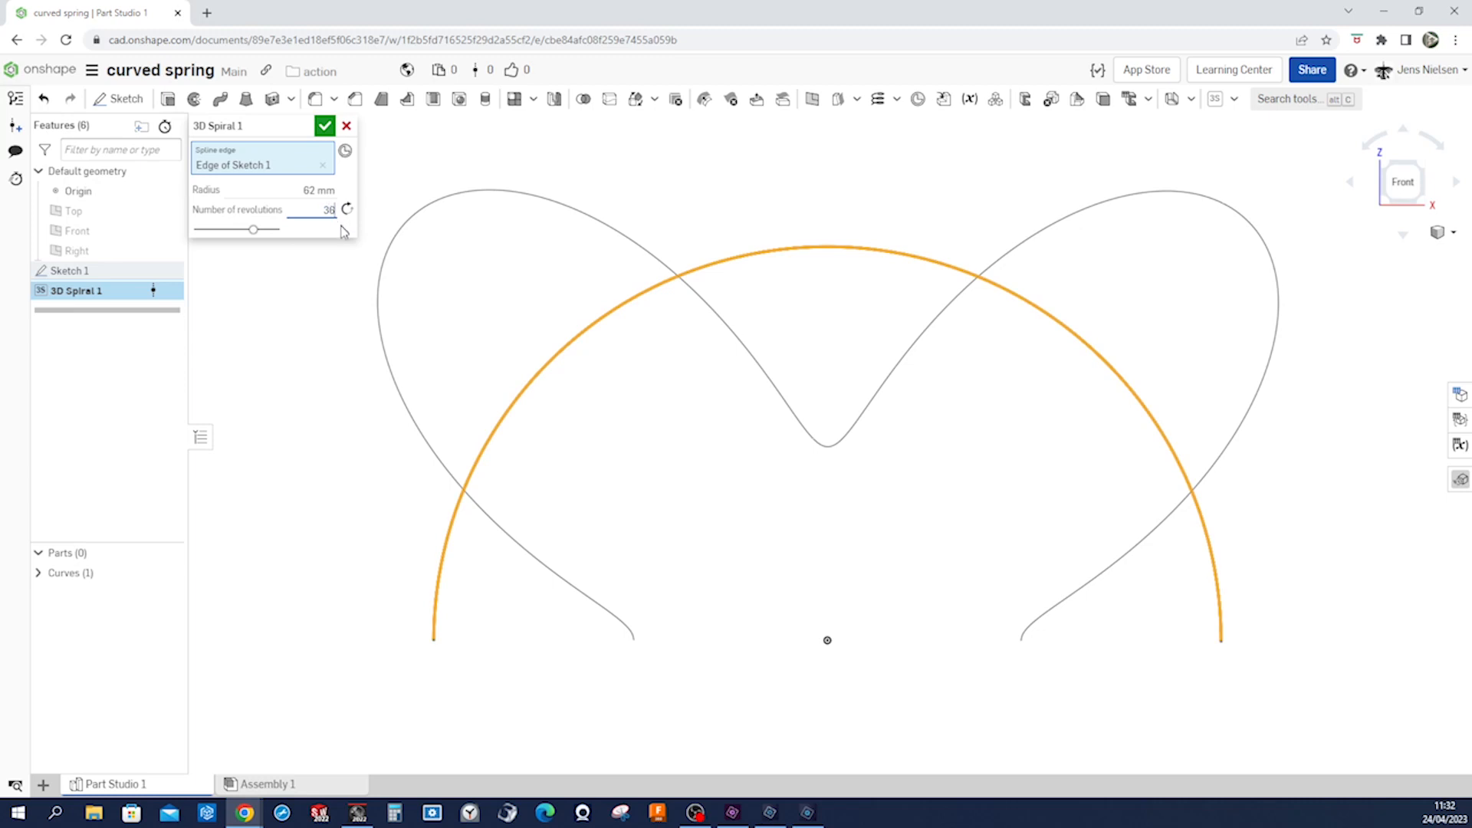
left_click(325, 126)
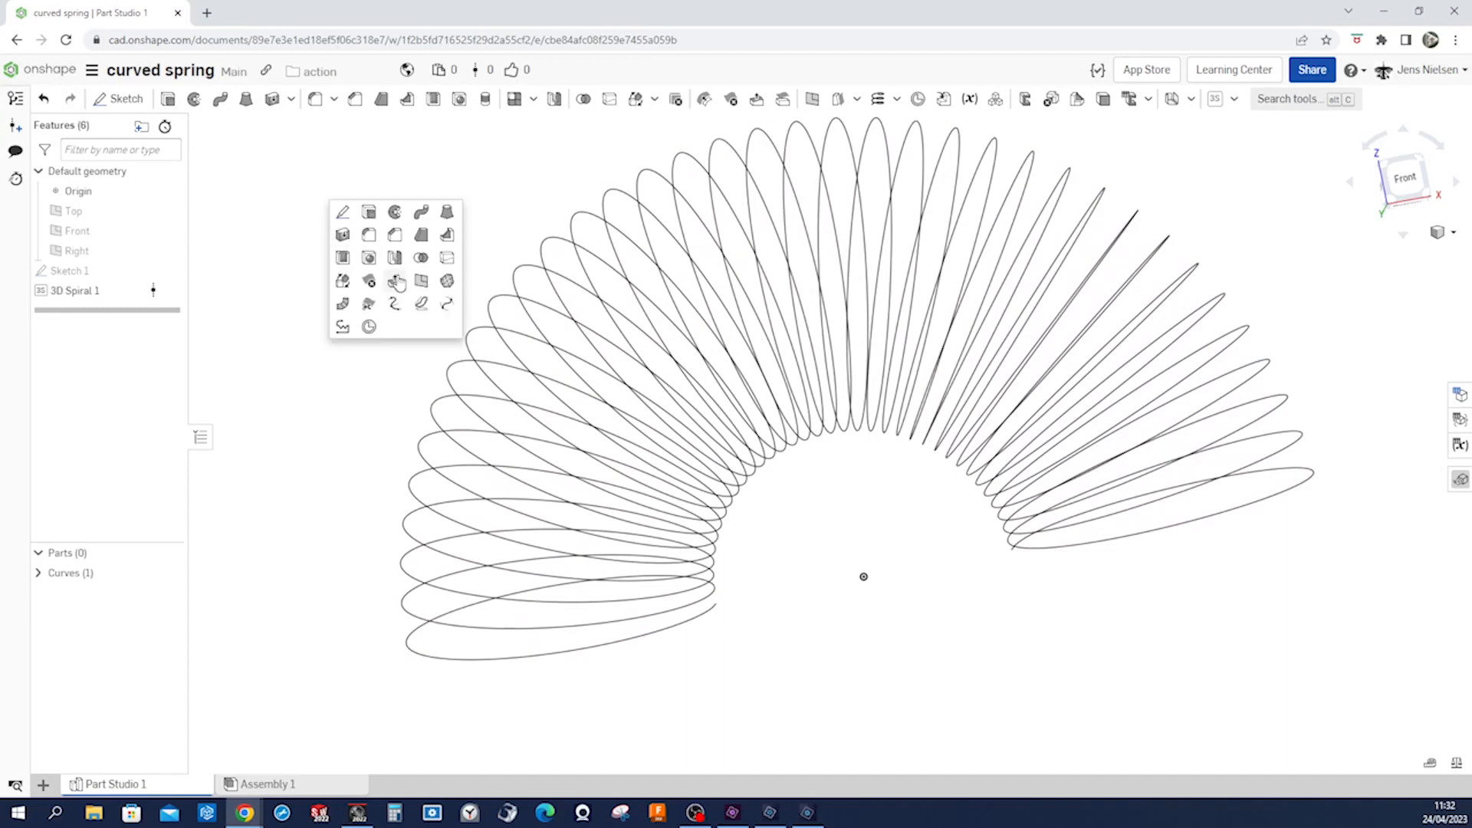
Step: Create Plane 1 at the spiral's end point, perpendicular to the curve, and begin Sketch 2 on it
left_click(395, 281)
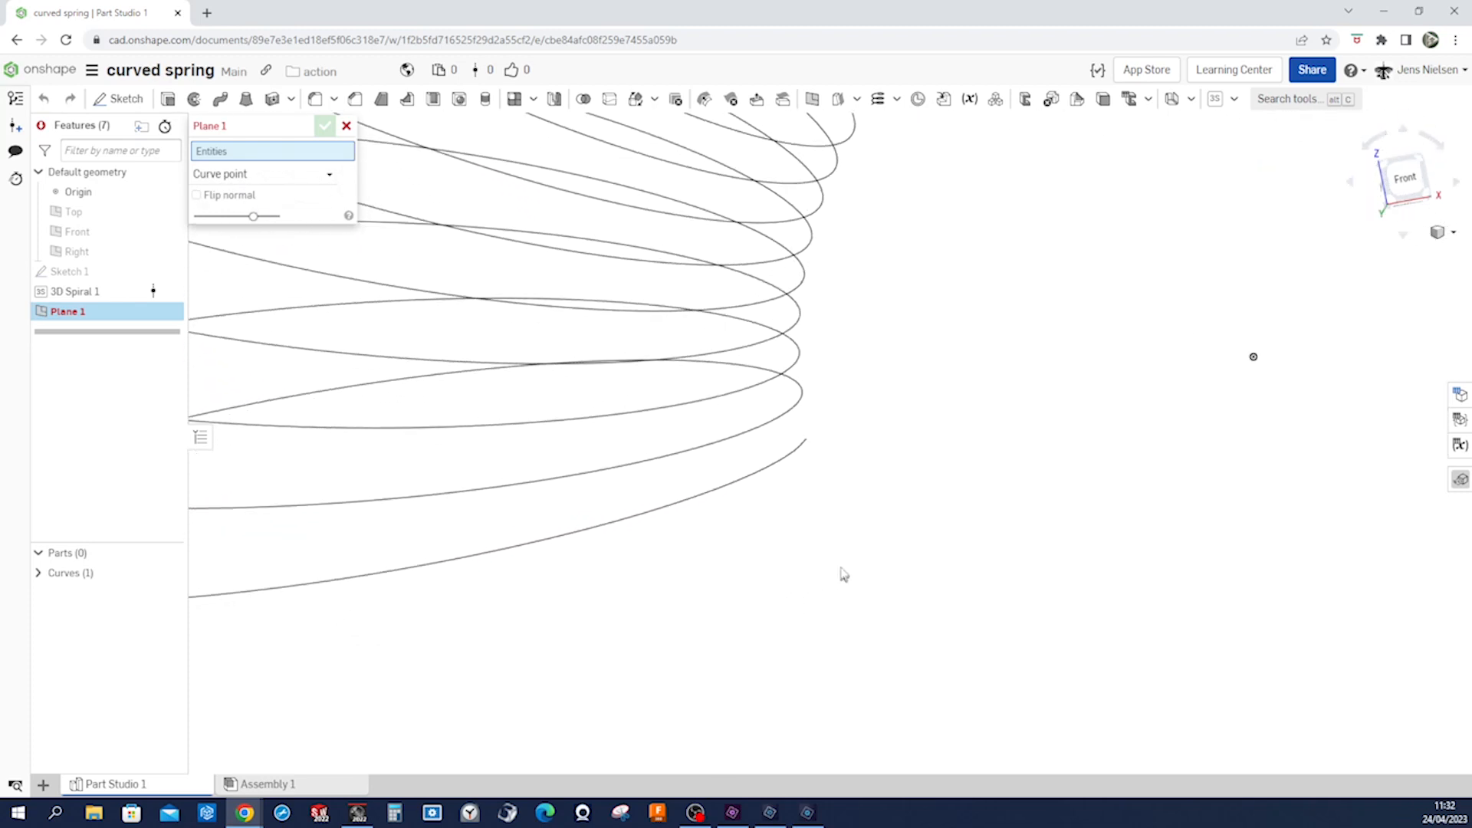
left_click(798, 438)
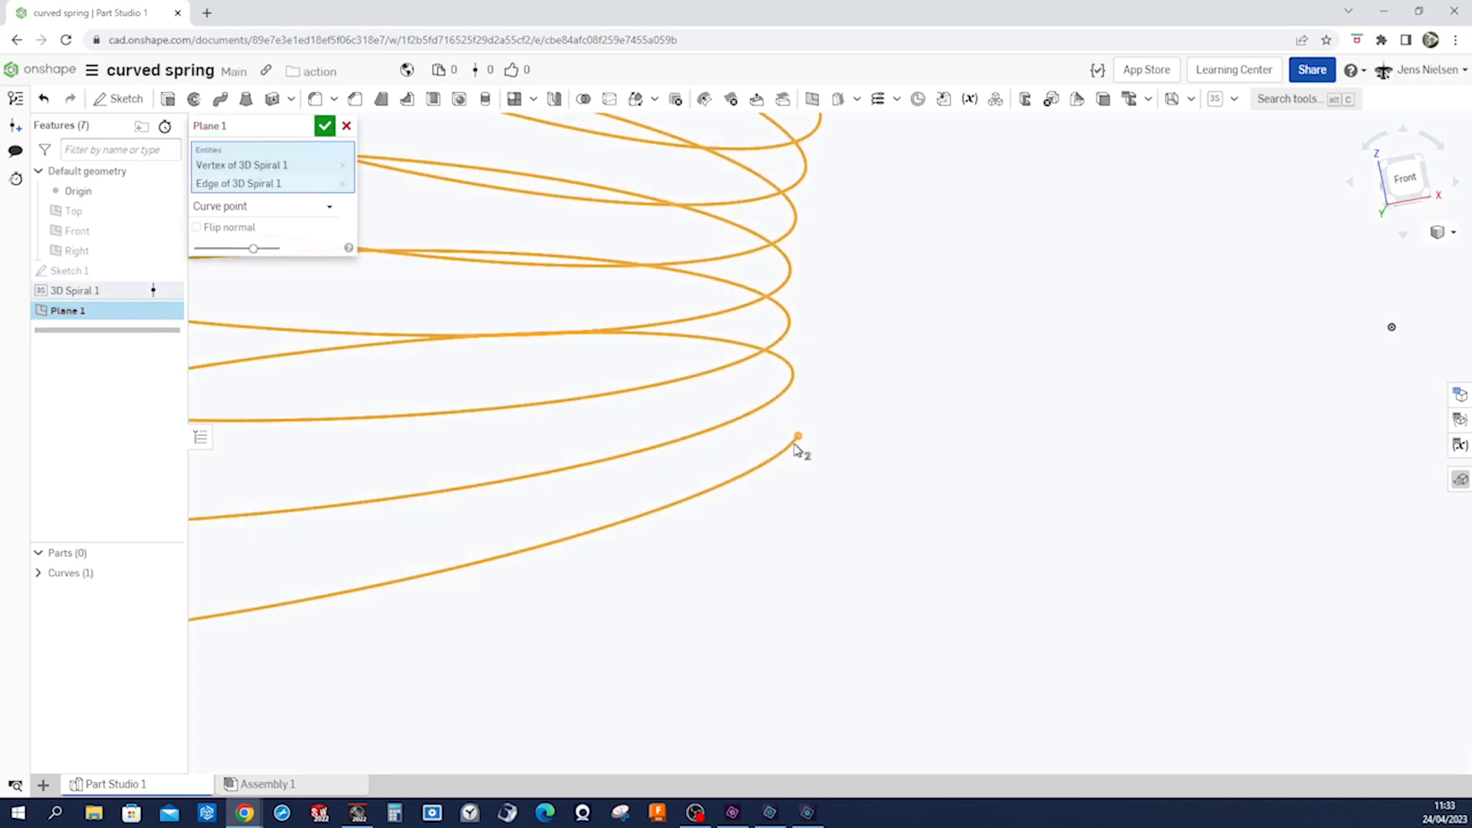
left_click(325, 124)
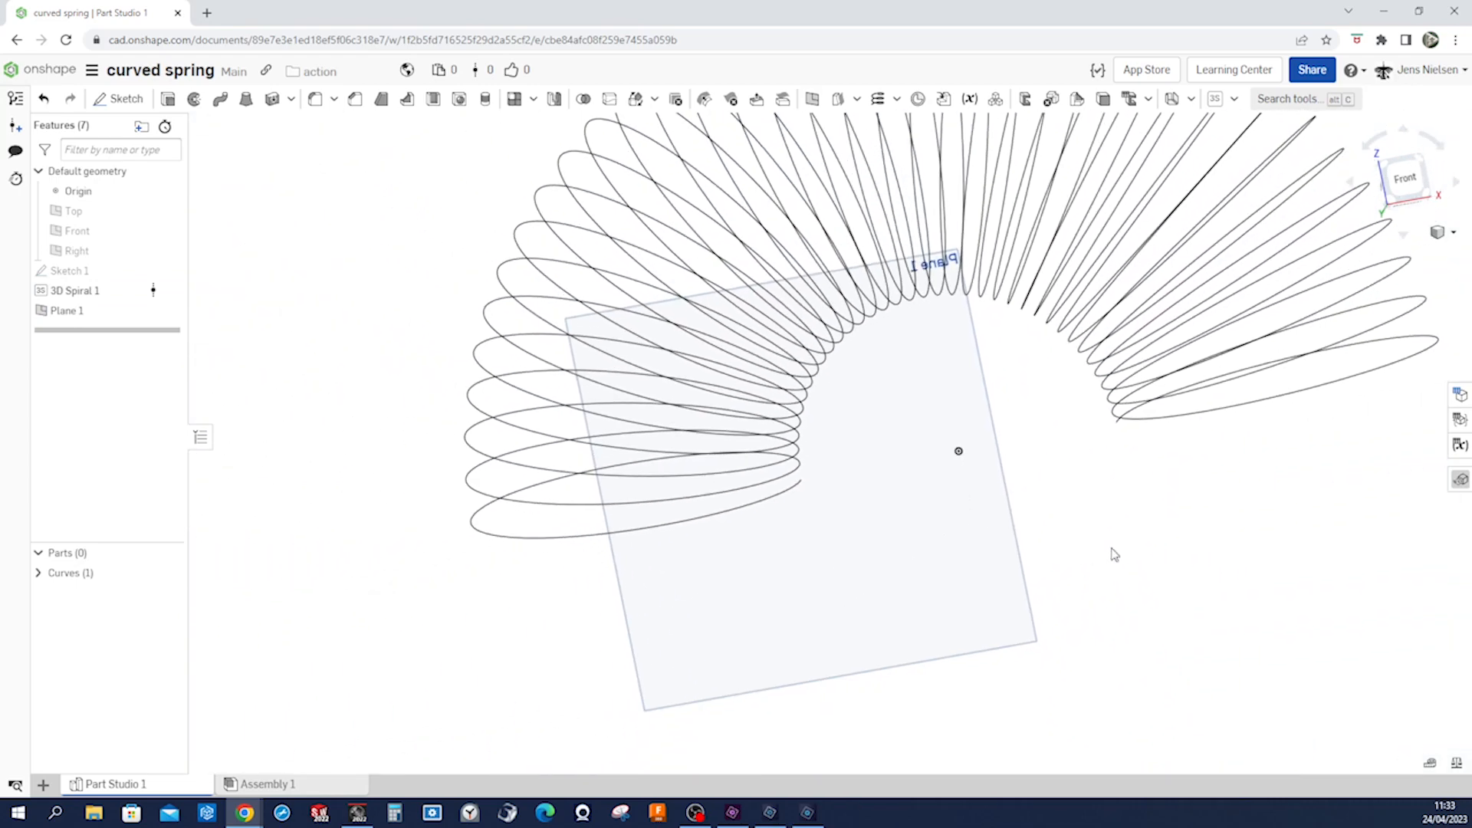
mouse_move(1135, 549)
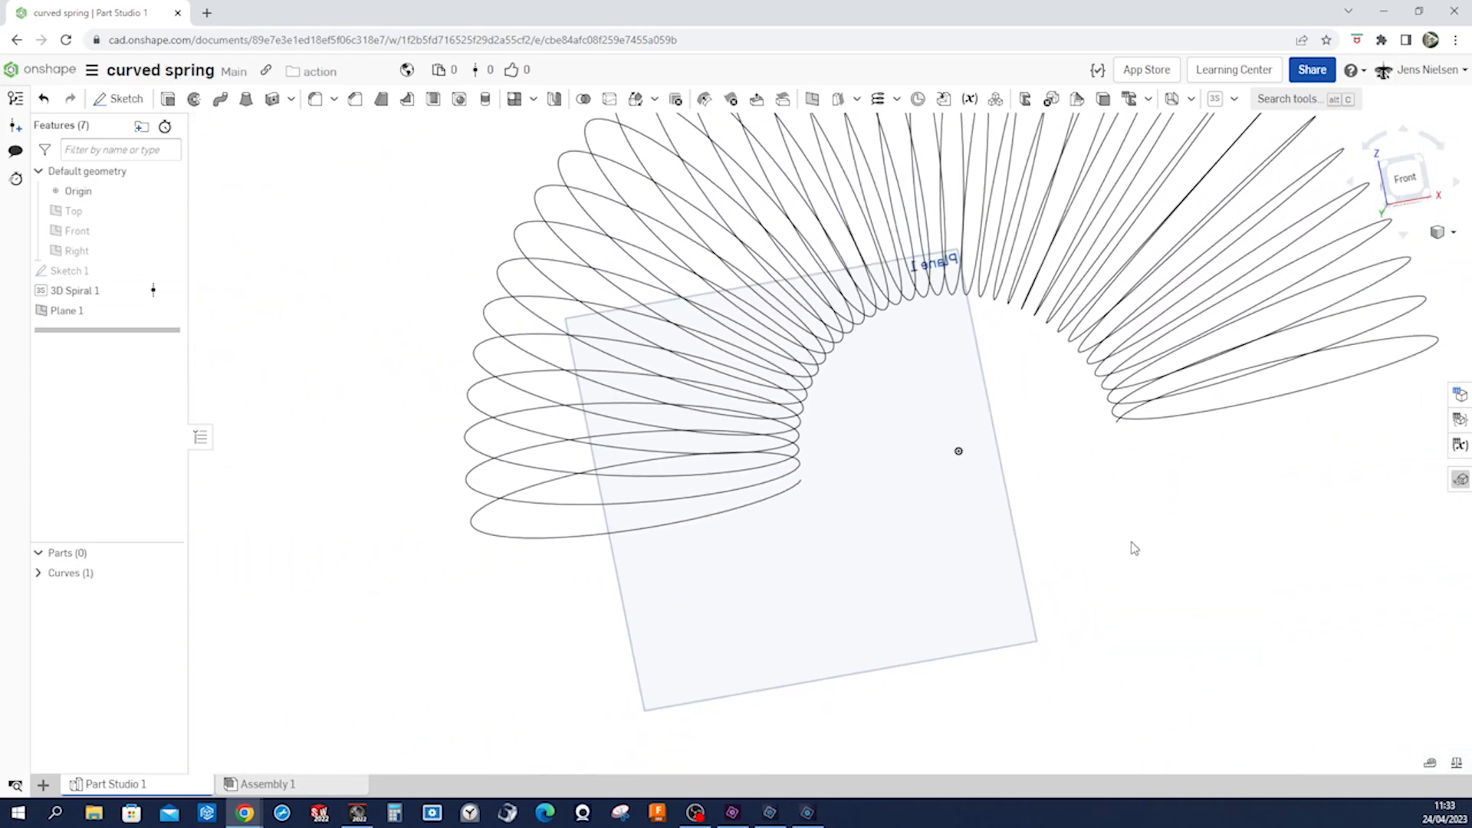
left_click(119, 98)
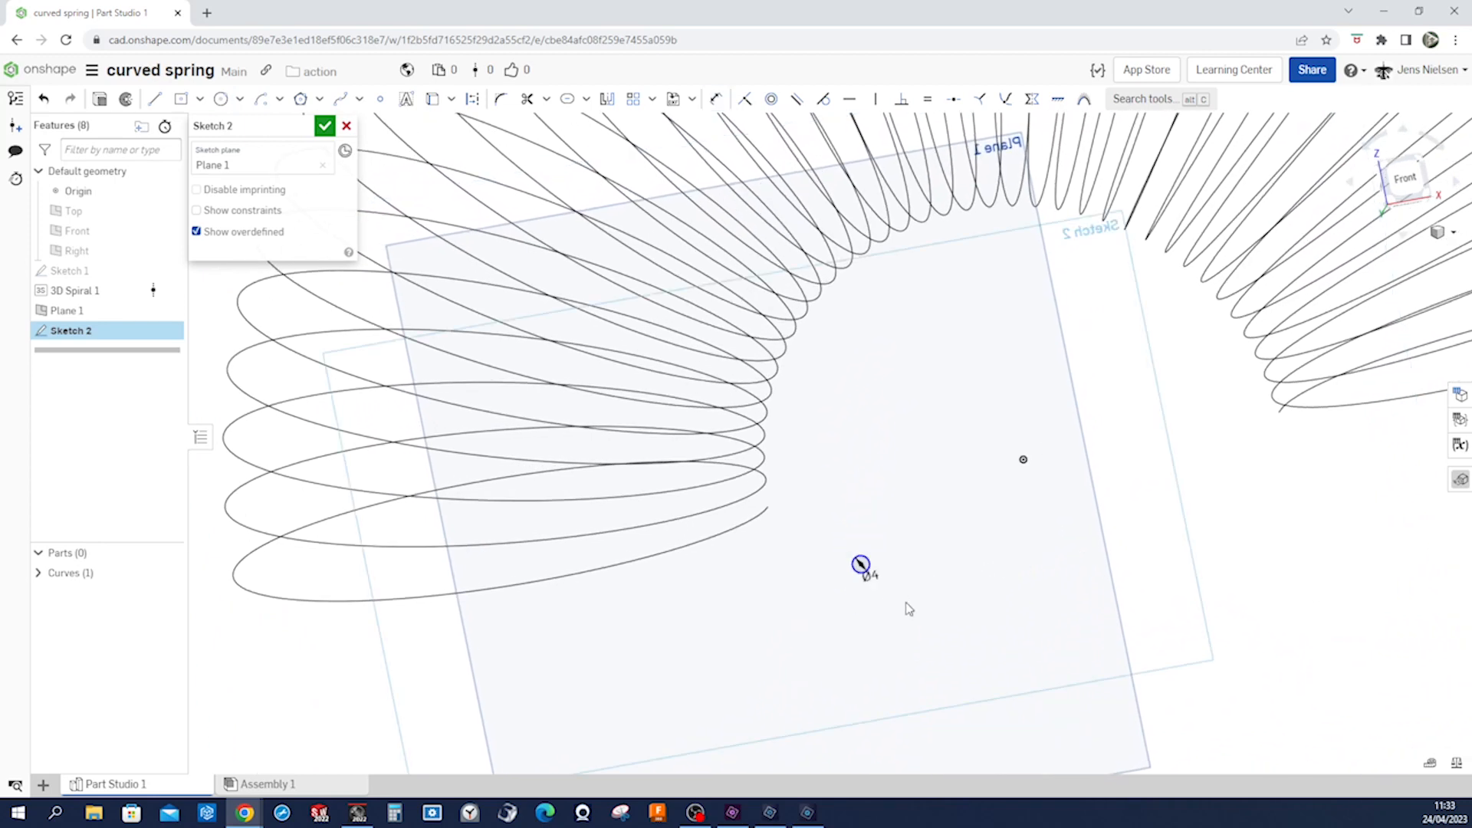
Step: Draw a Ø4 circle with its centre coincident to the spiral's end and finish the sketch
left_click(745, 98)
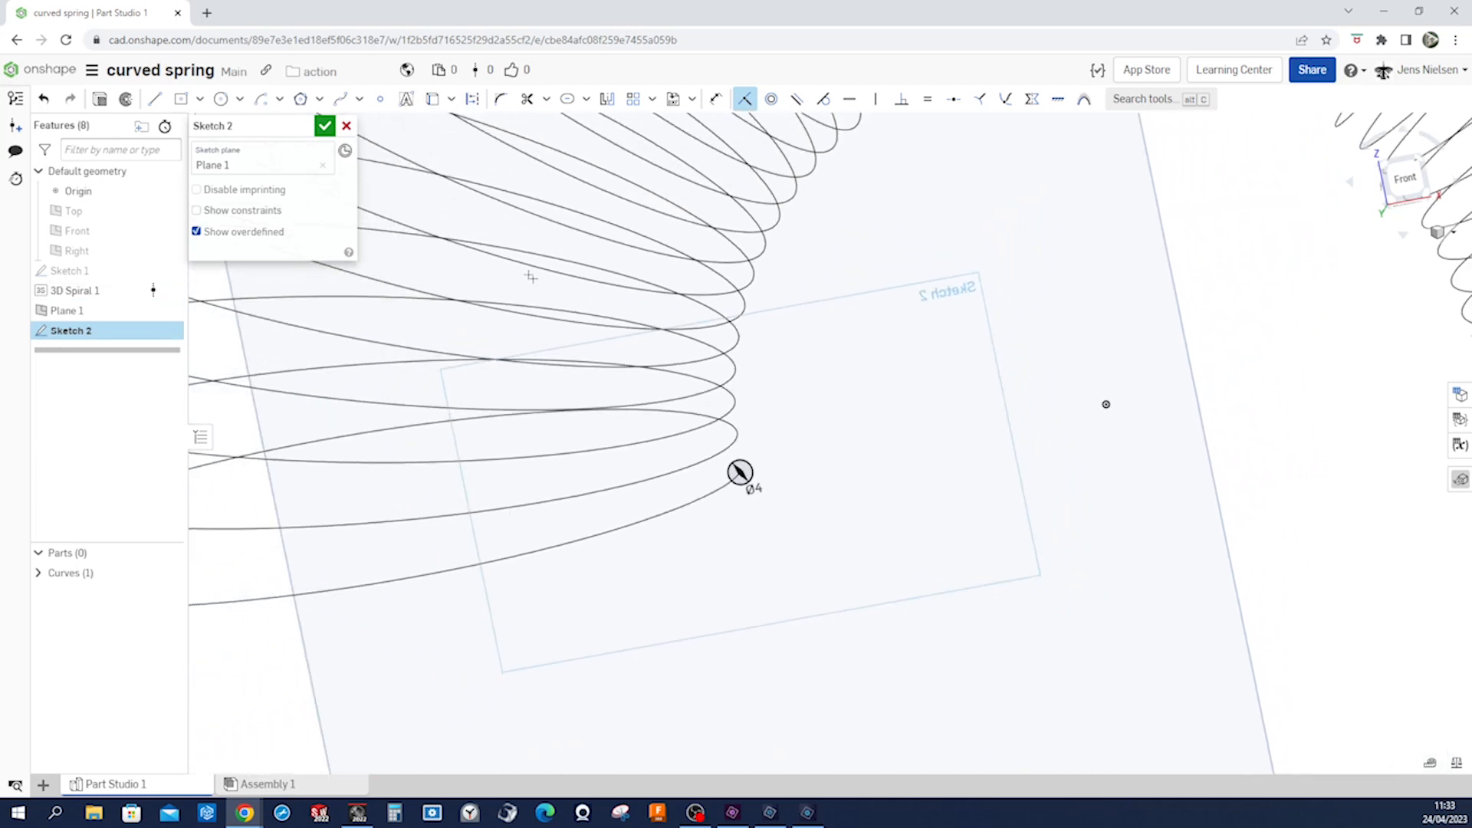
left_click(325, 124)
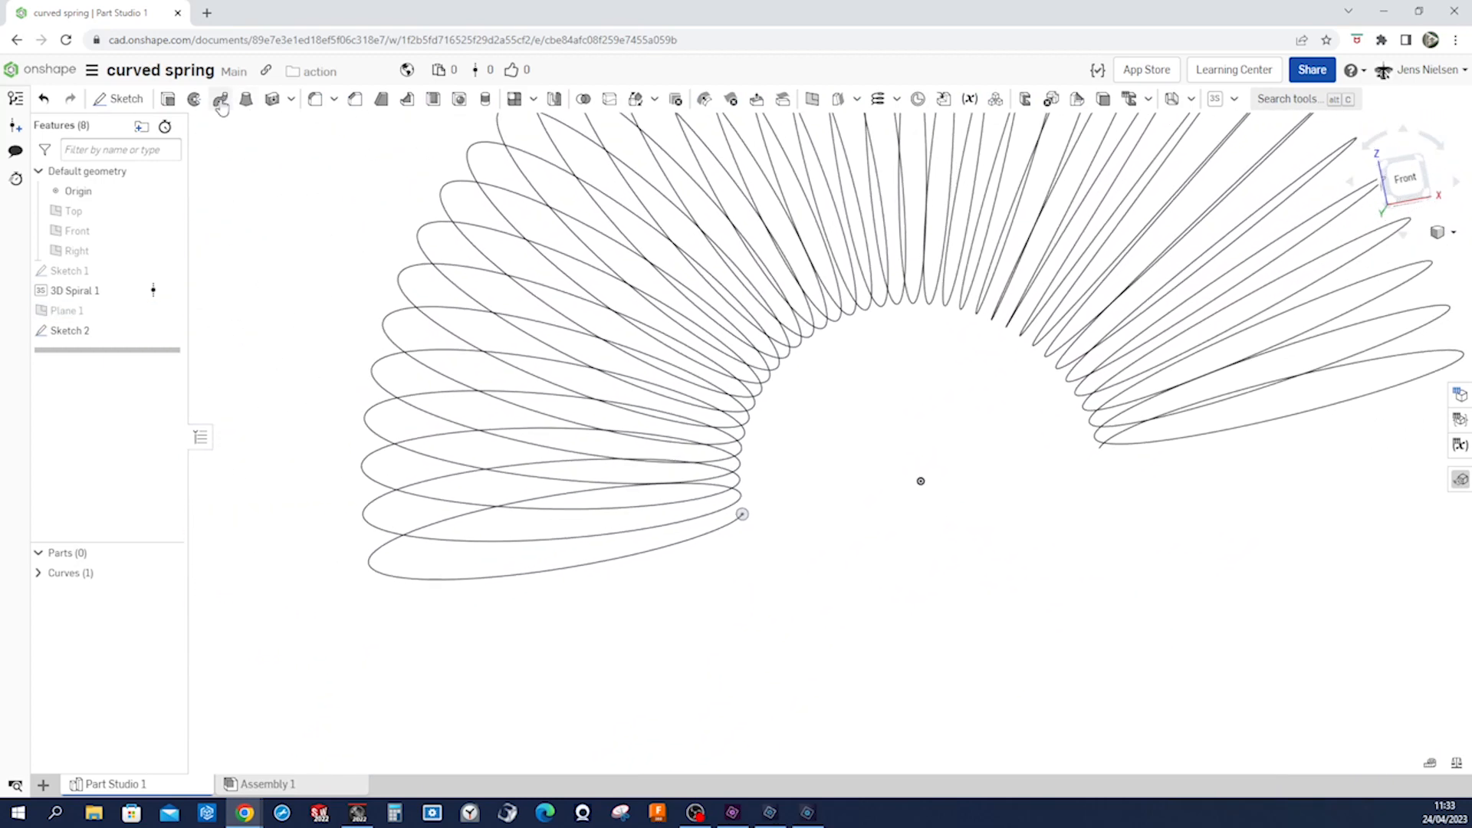
Step: Sweep the Ø4 circle along the spiral to produce the solid spring Part 1
left_click(221, 98)
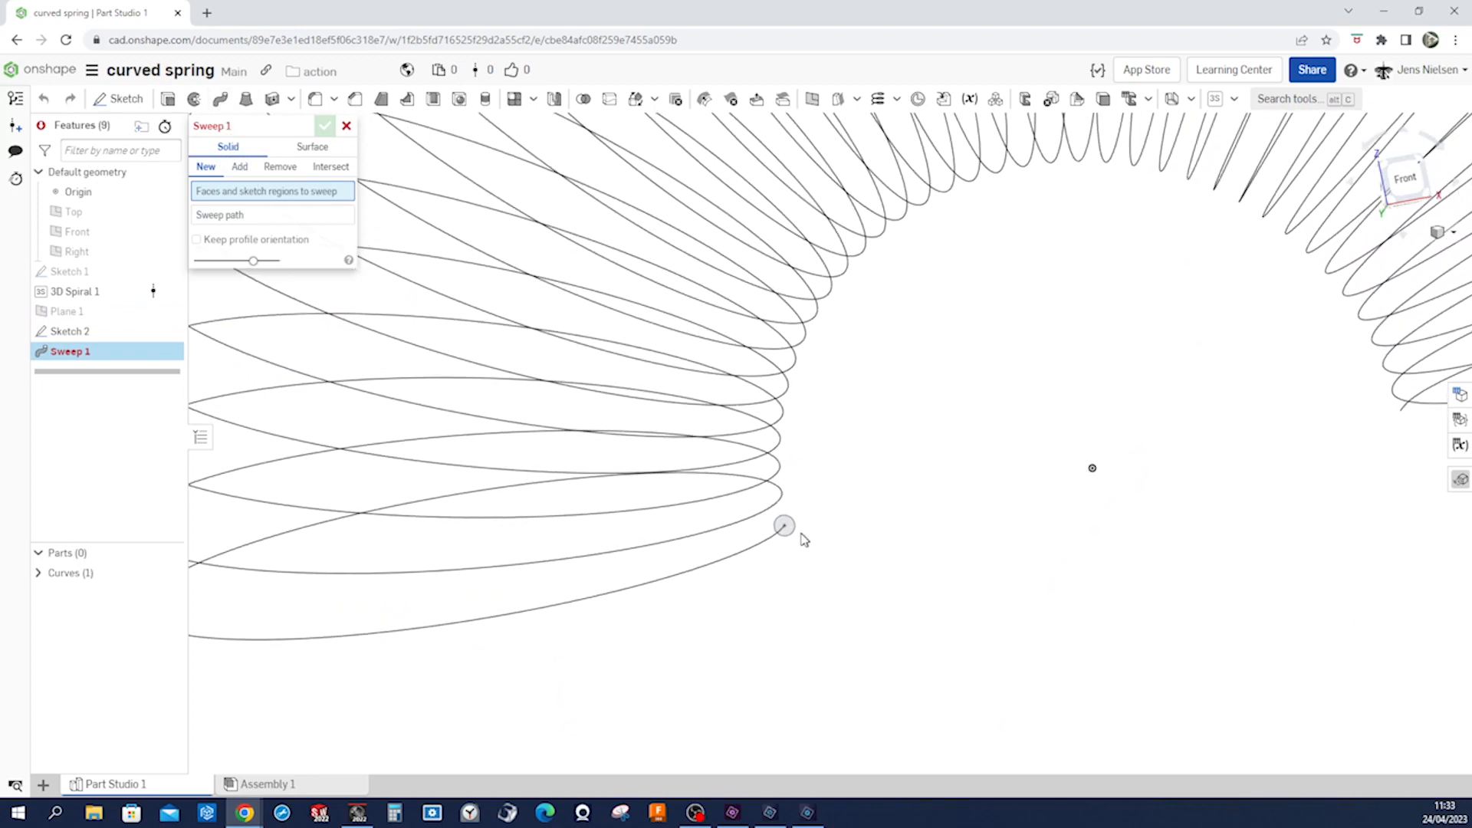
left_click(784, 526)
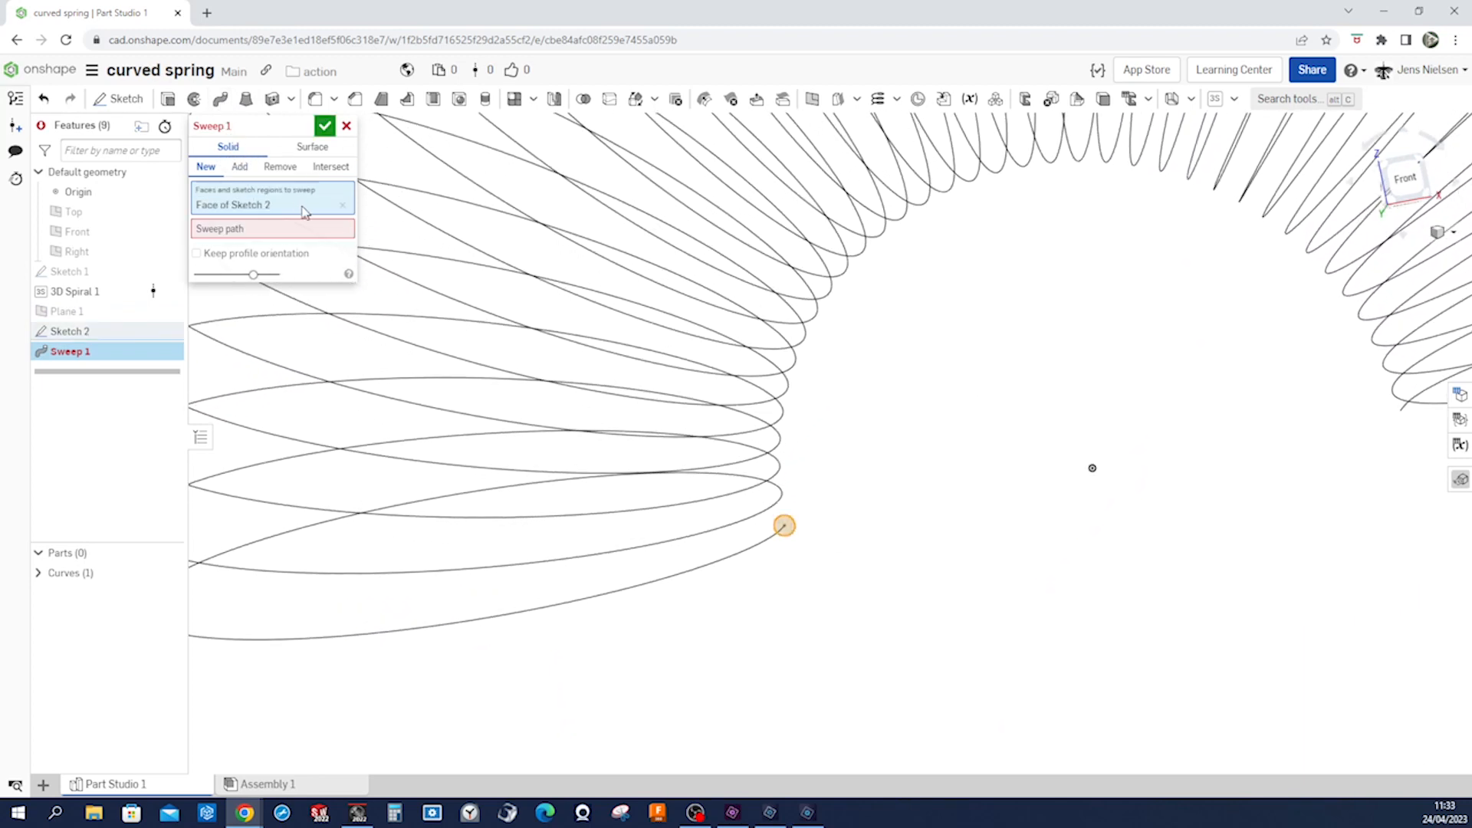
left_click(273, 229)
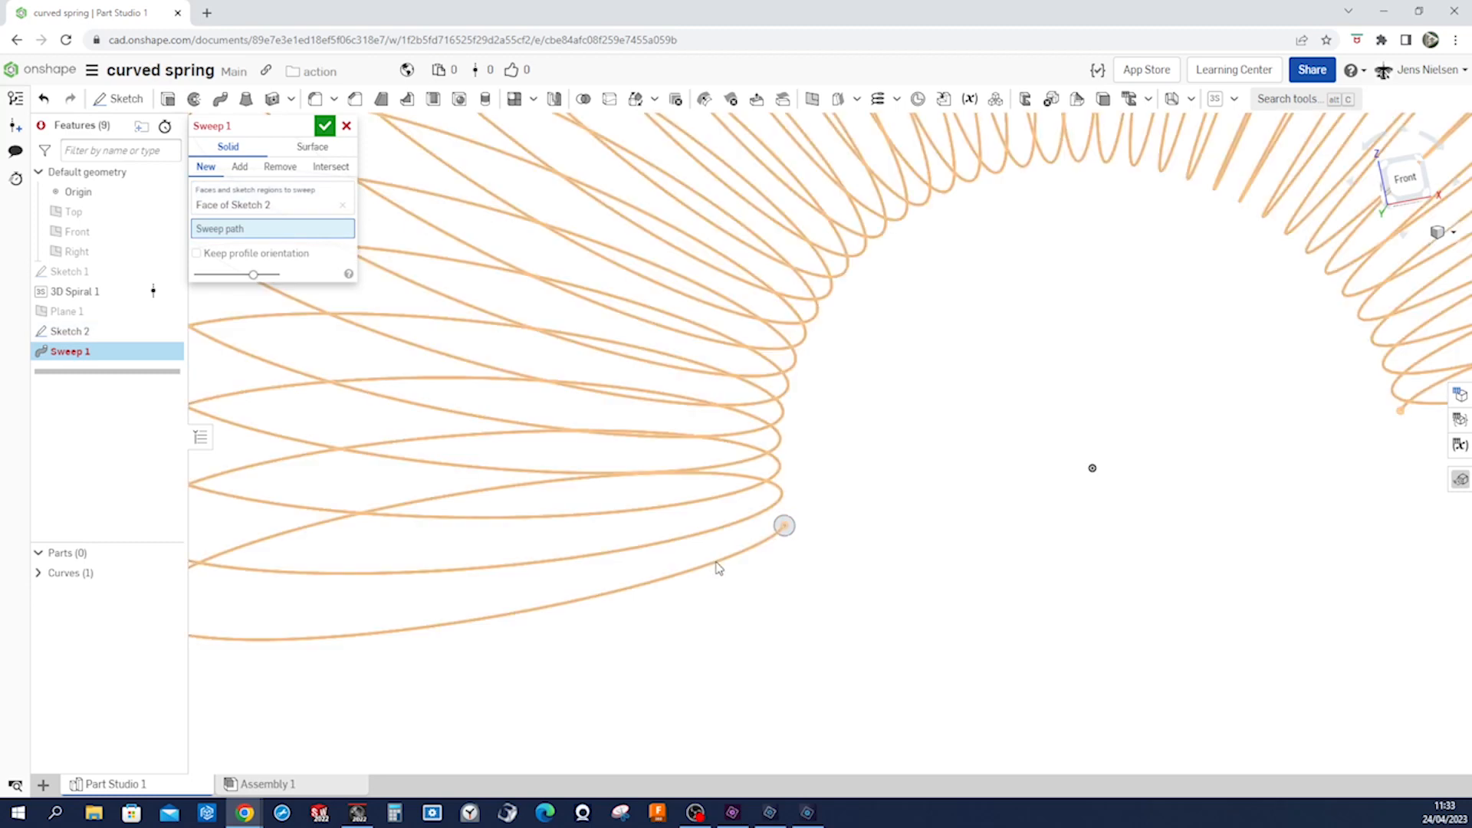
left_click(718, 568)
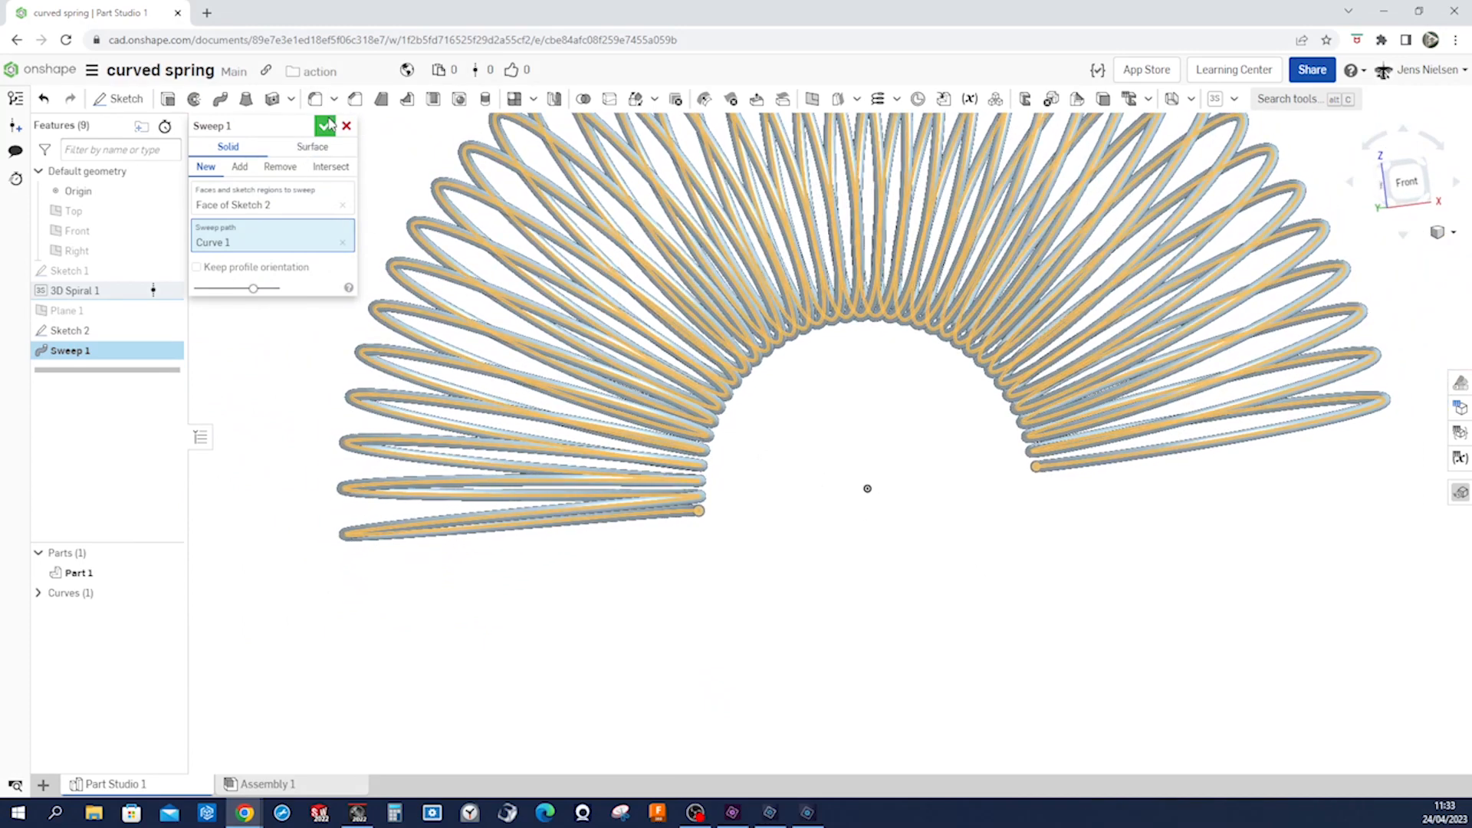
left_click(325, 124)
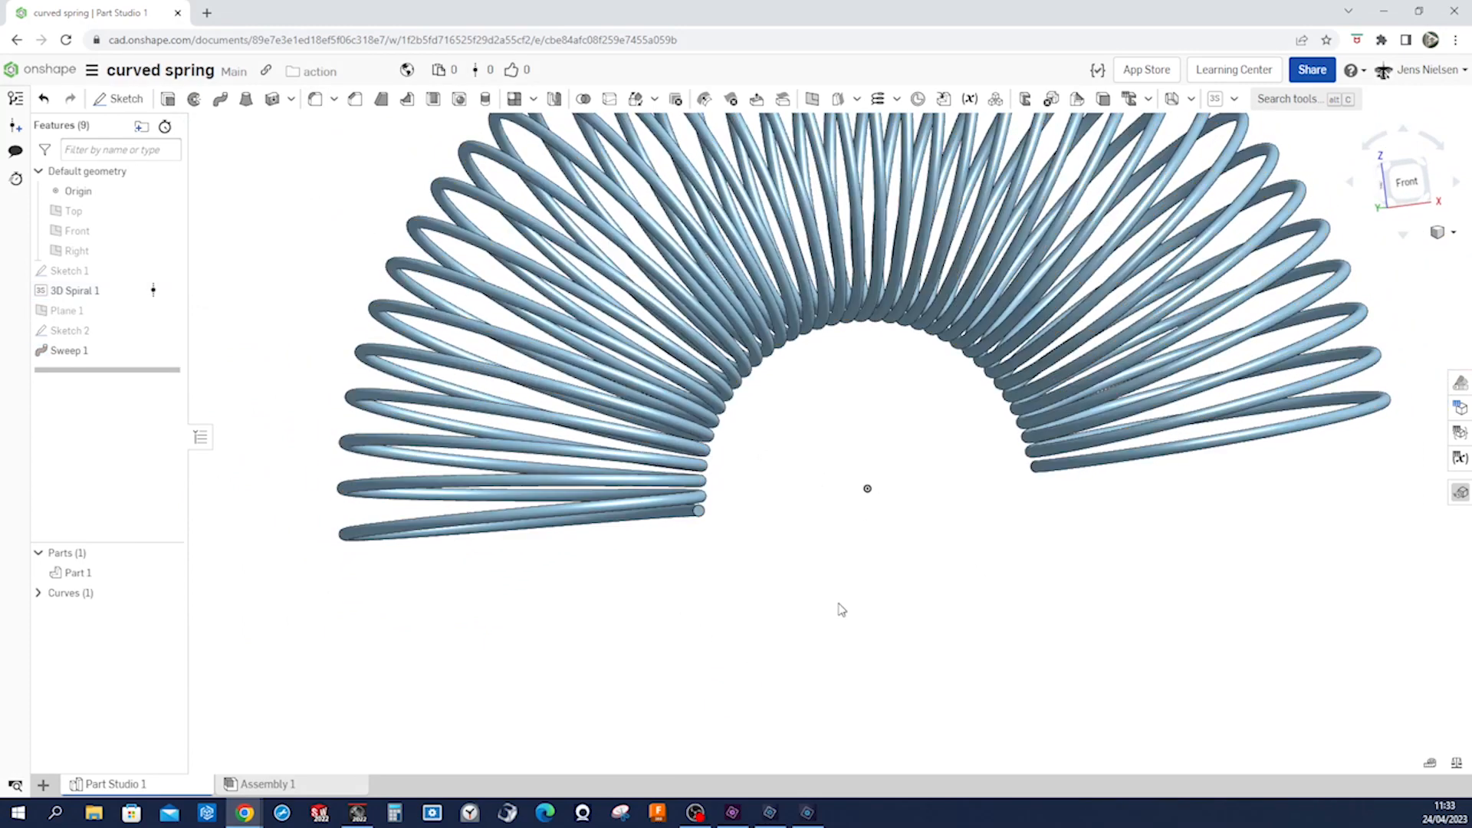